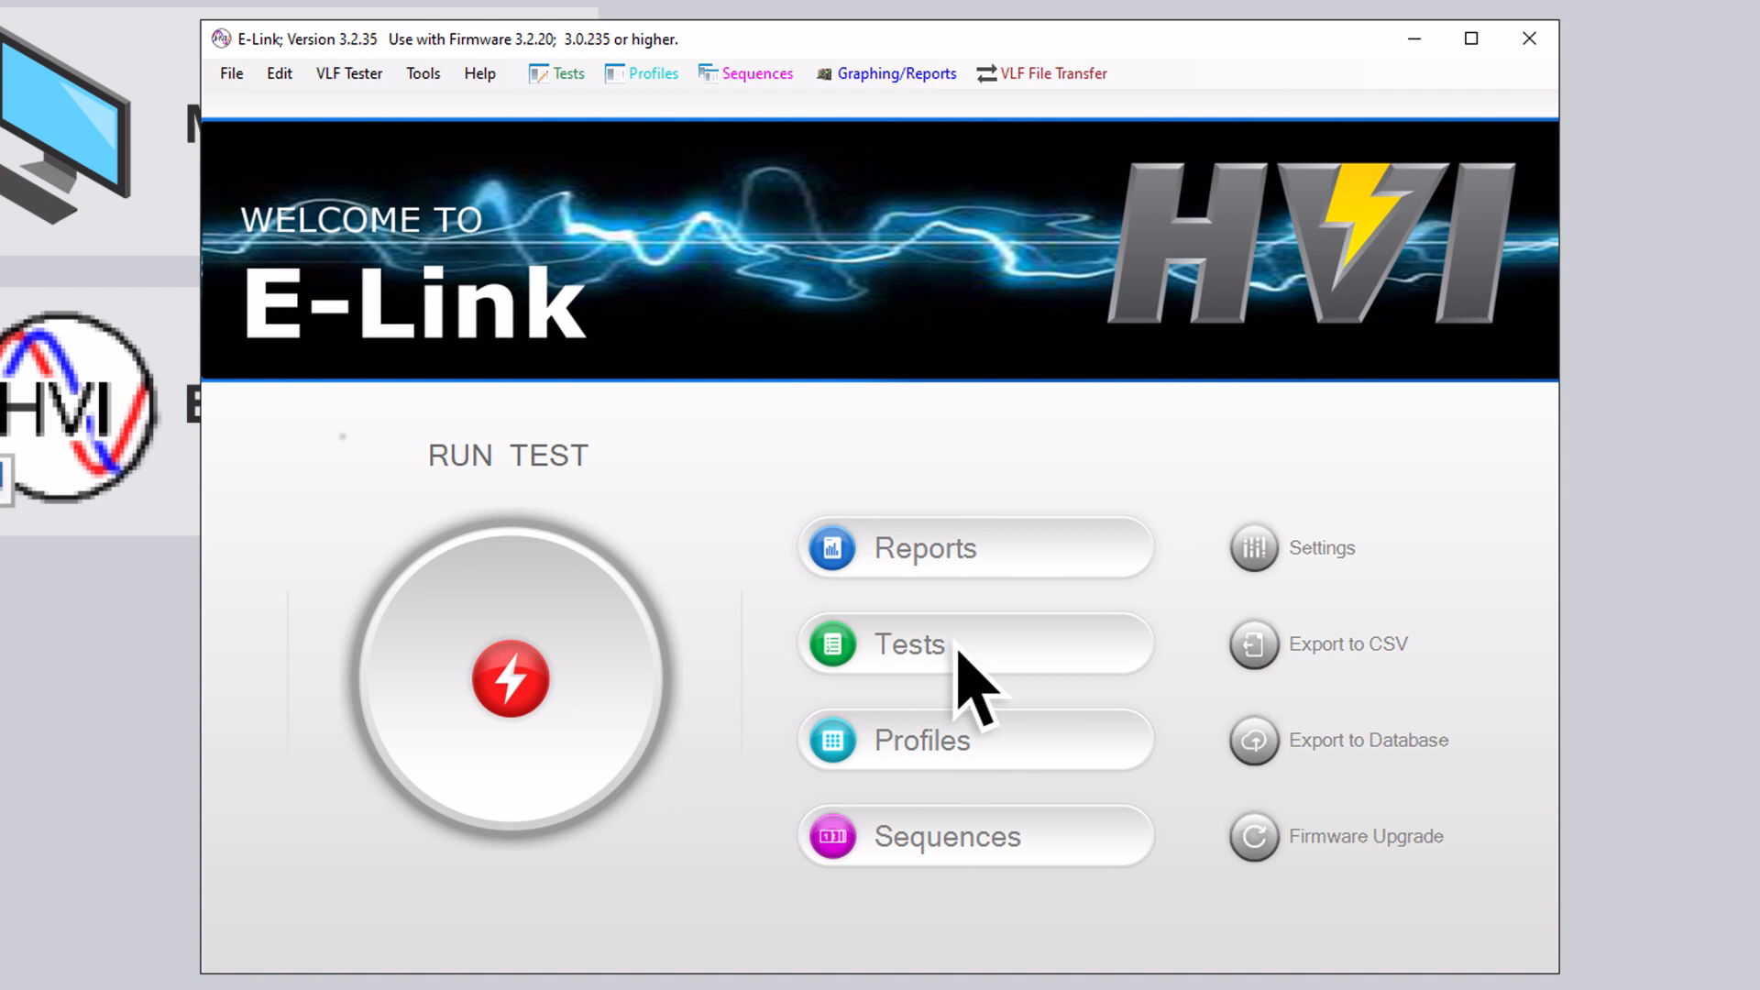
click(909, 643)
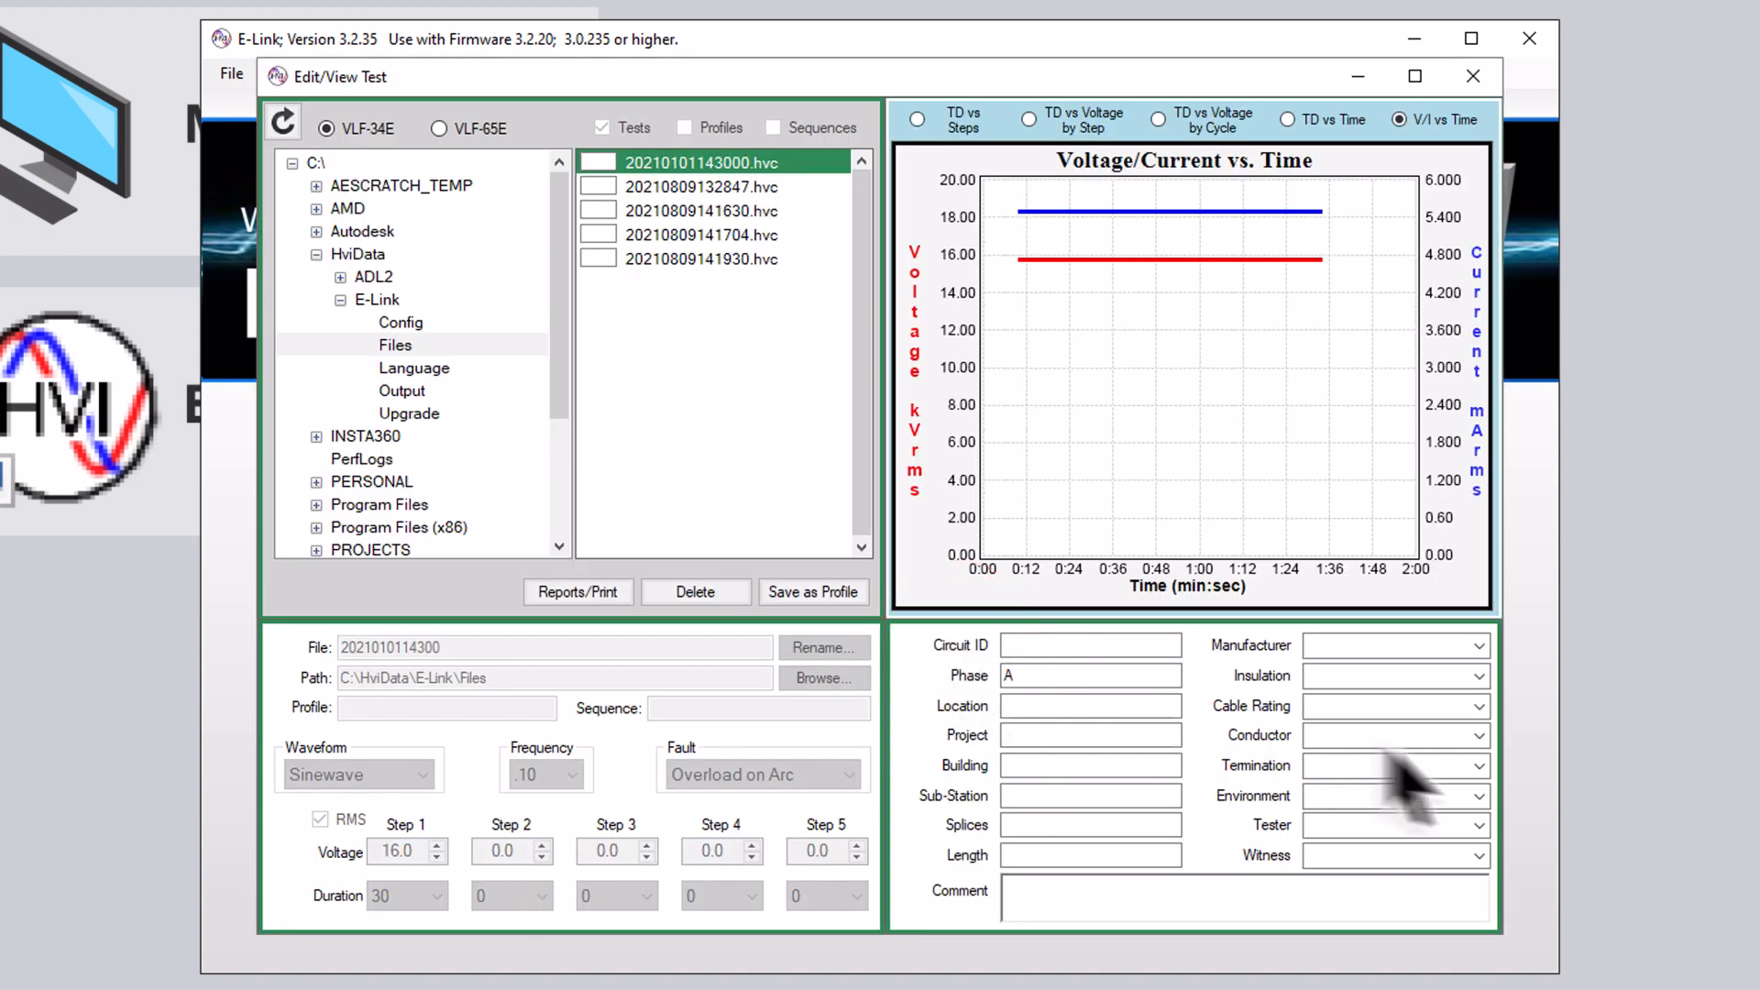
mouse_move(1672, 844)
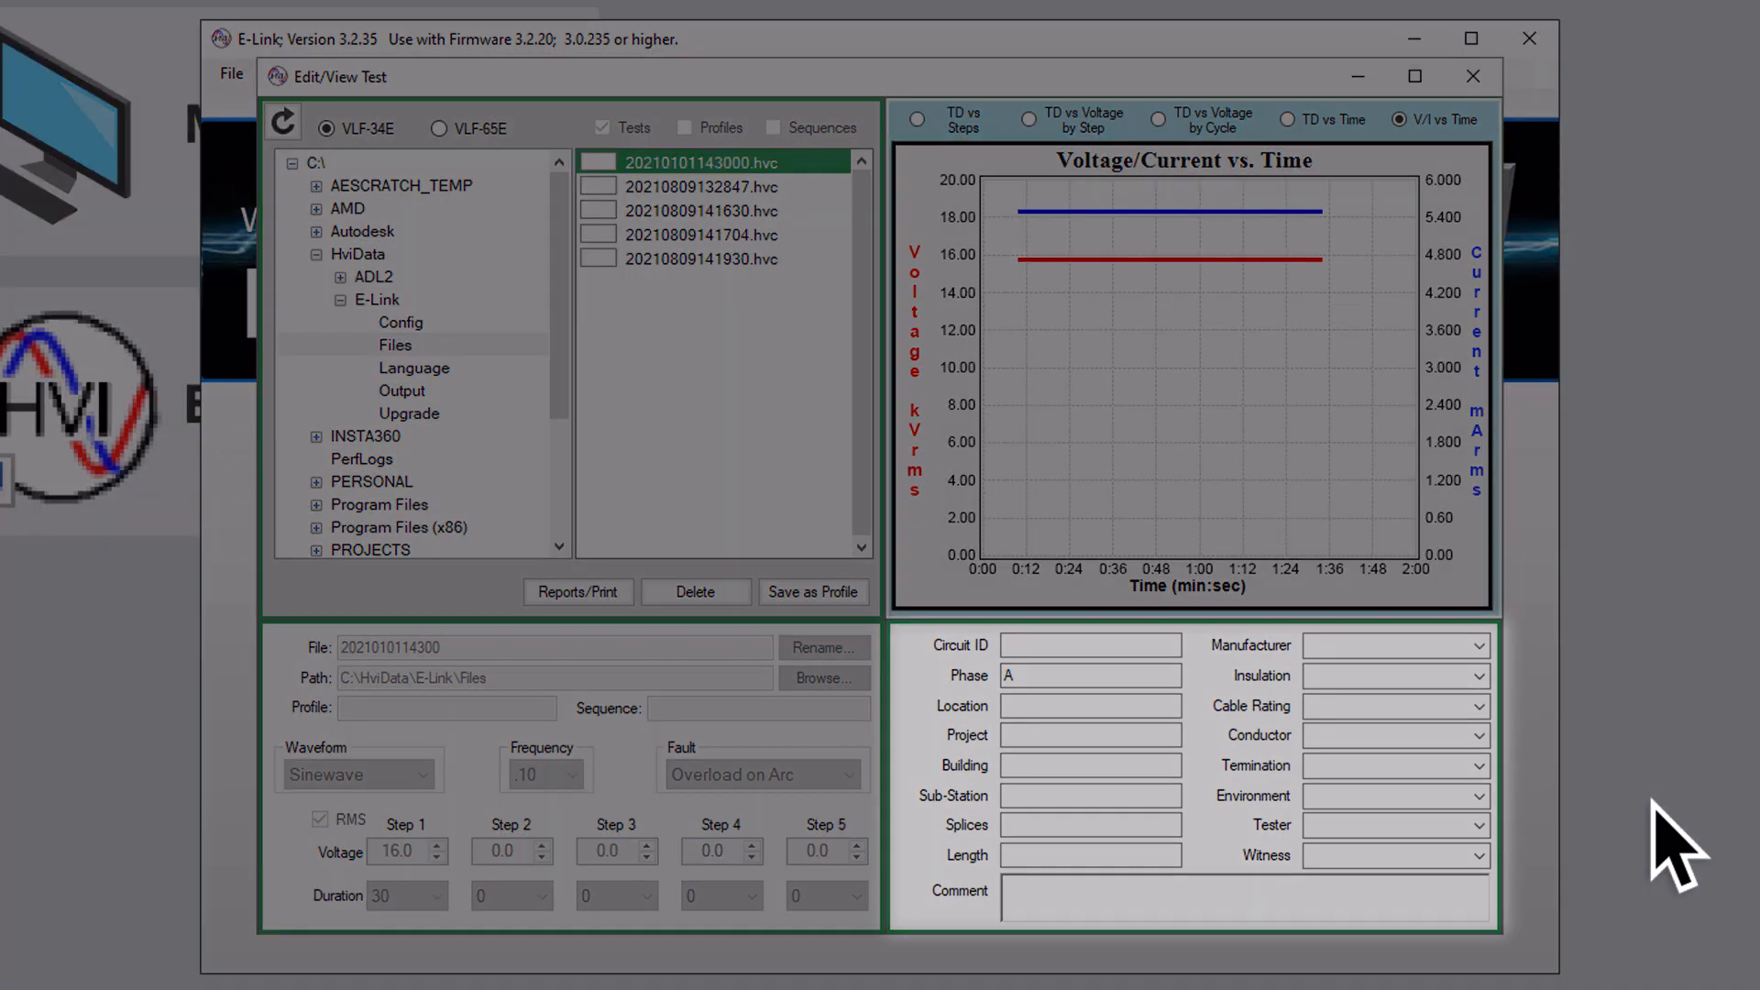
Set the test's Circuit ID to 'West Branch'
click(1067, 646)
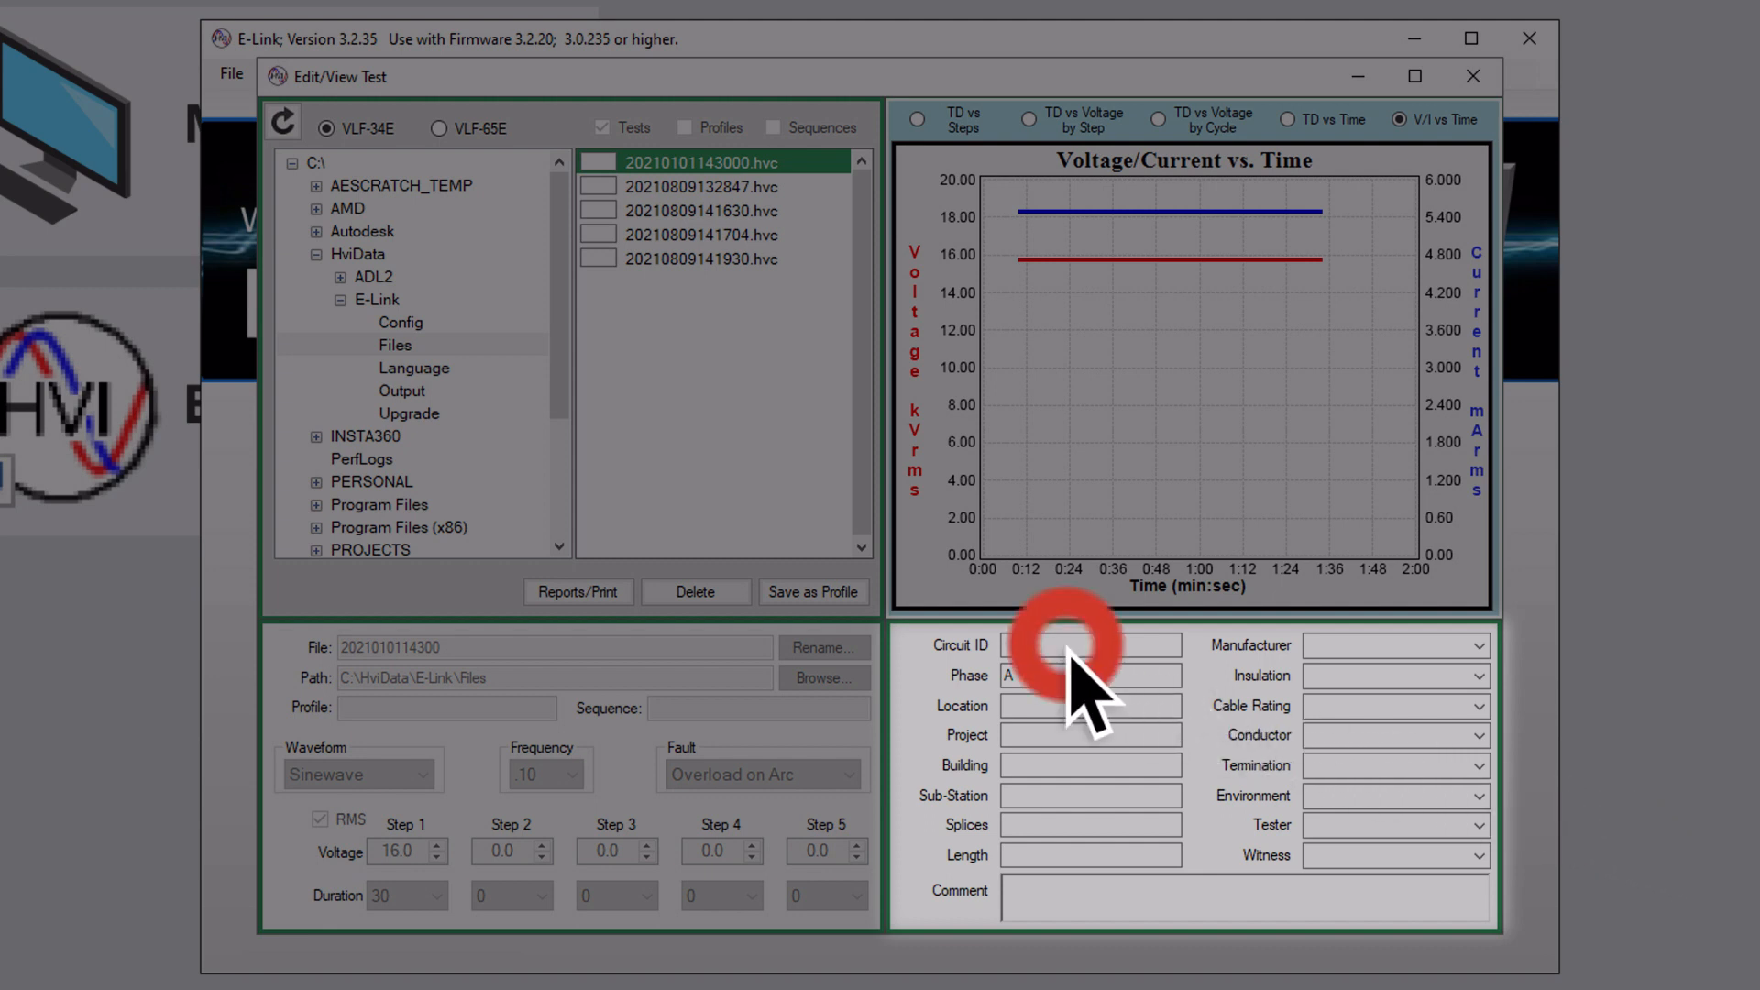
text(West Branch)
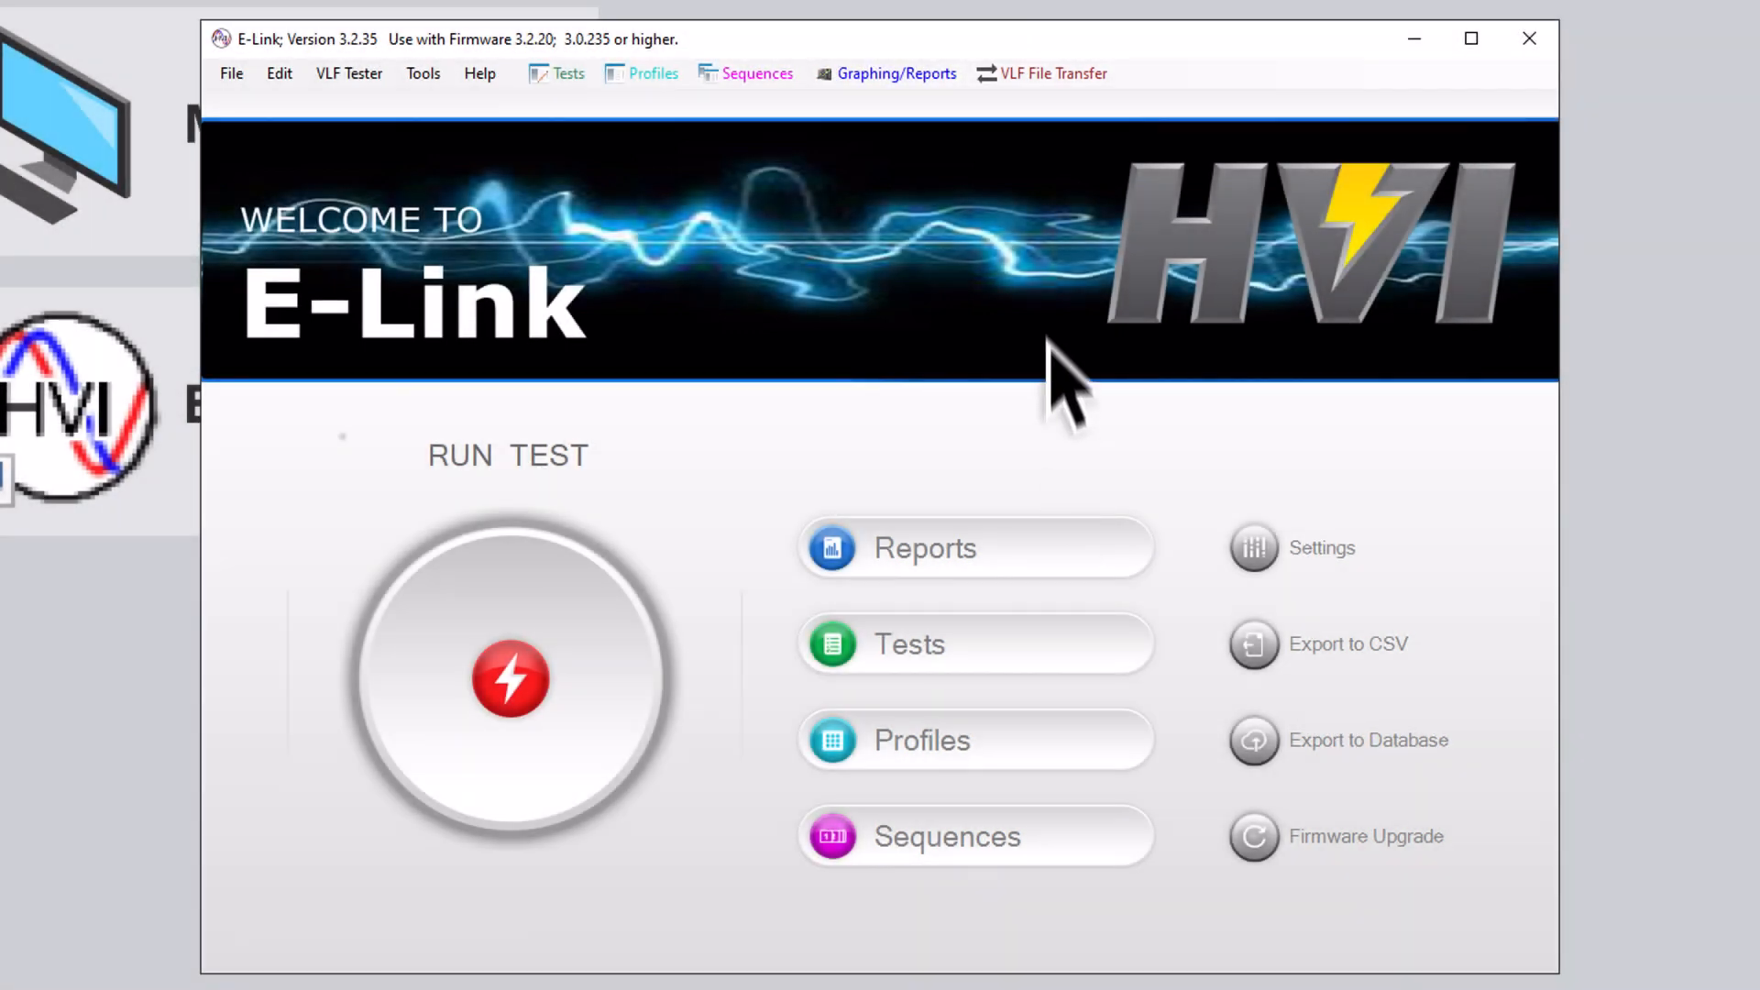
Bring up VLF File Transfer listing the PC's HVC test files
click(1054, 74)
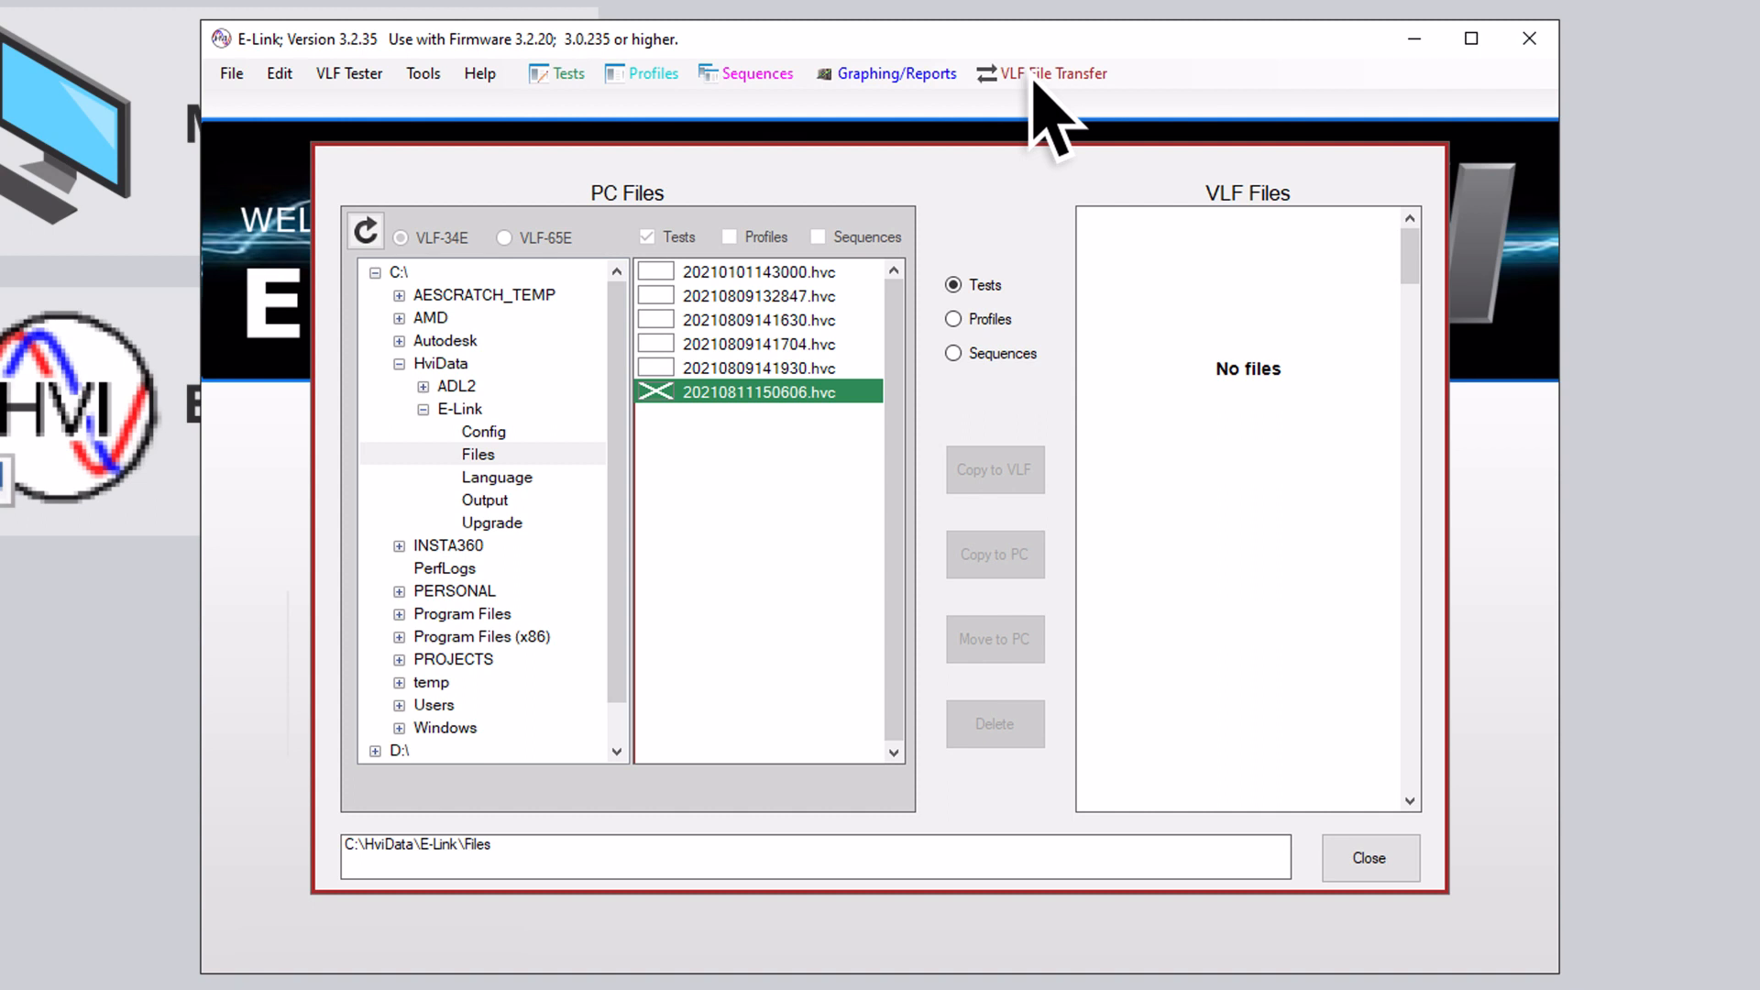
mouse_move(1170, 434)
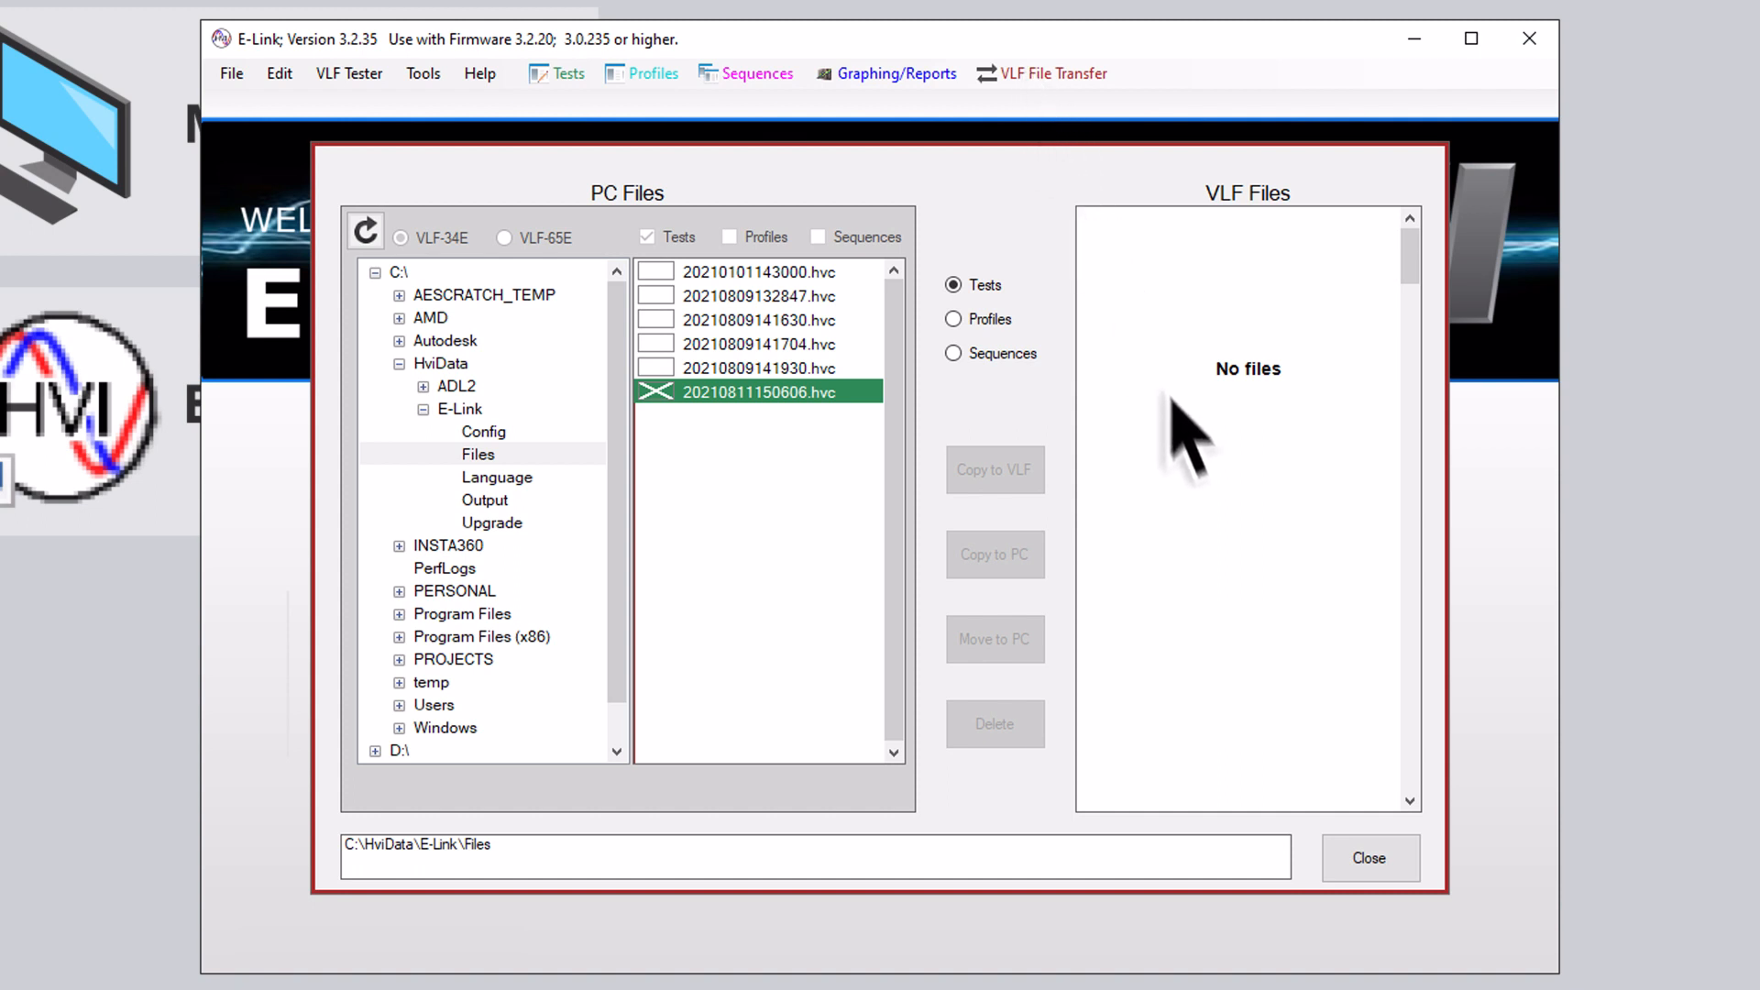
Close the VLF File Transfer window and return to the welcome screen
click(1369, 858)
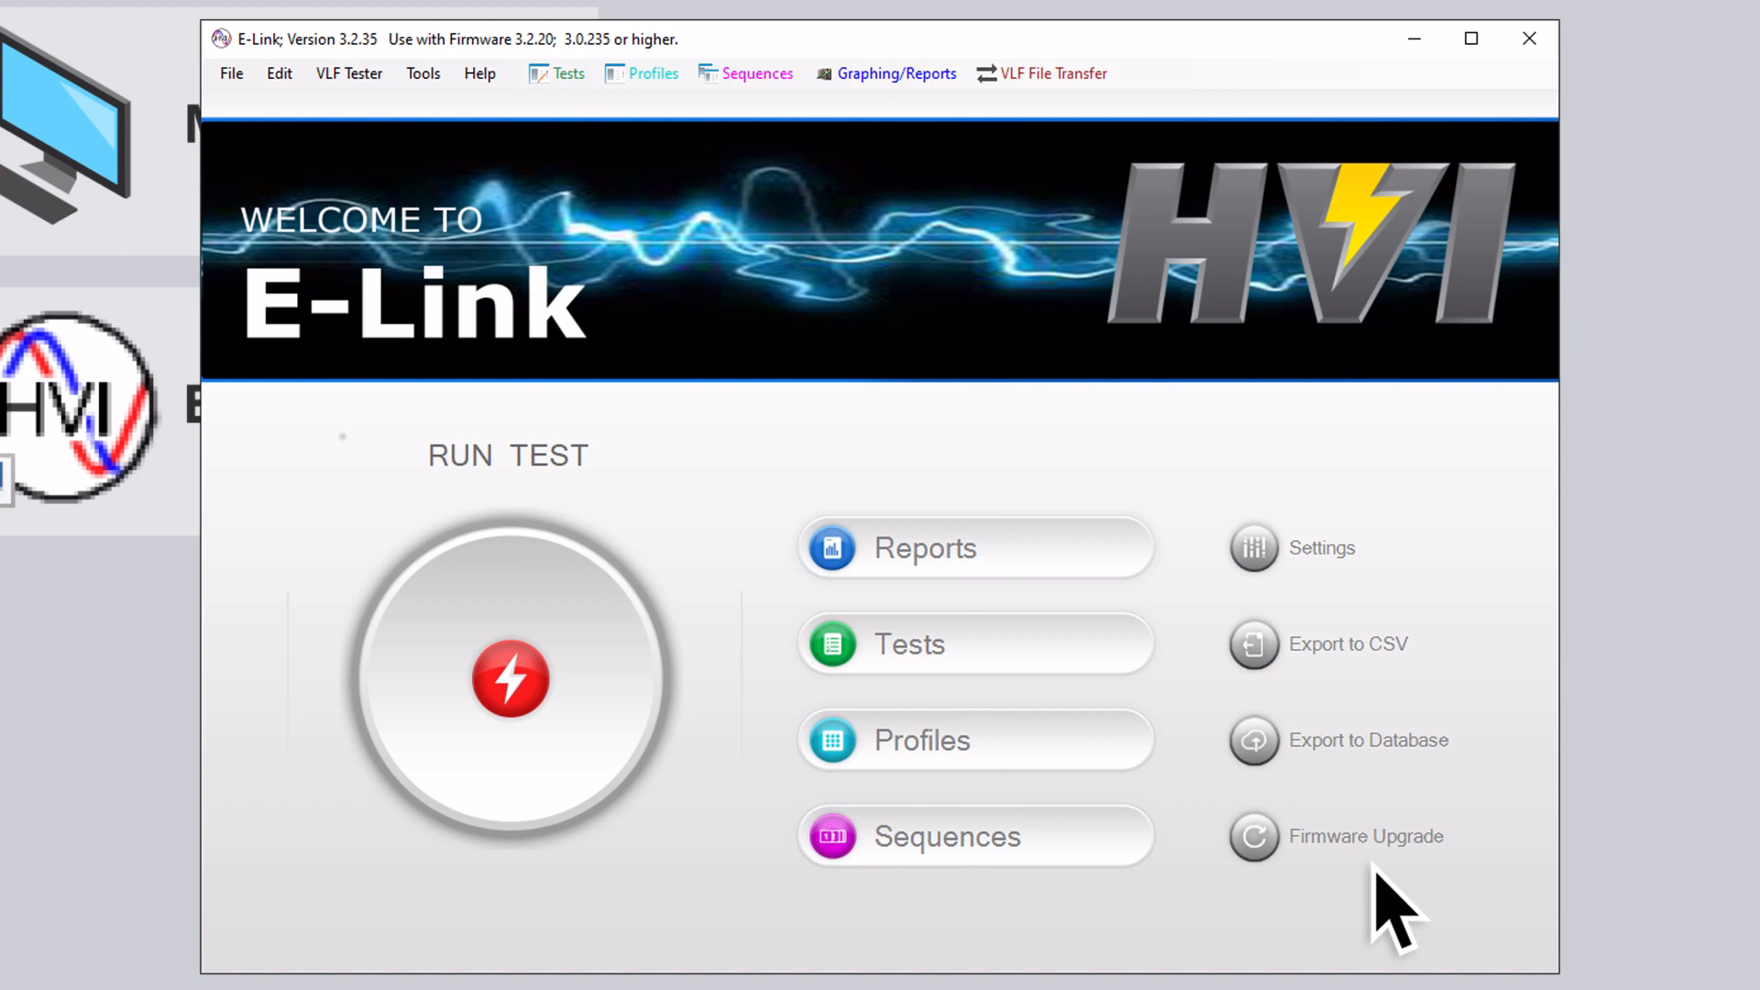
mouse_move(1302, 843)
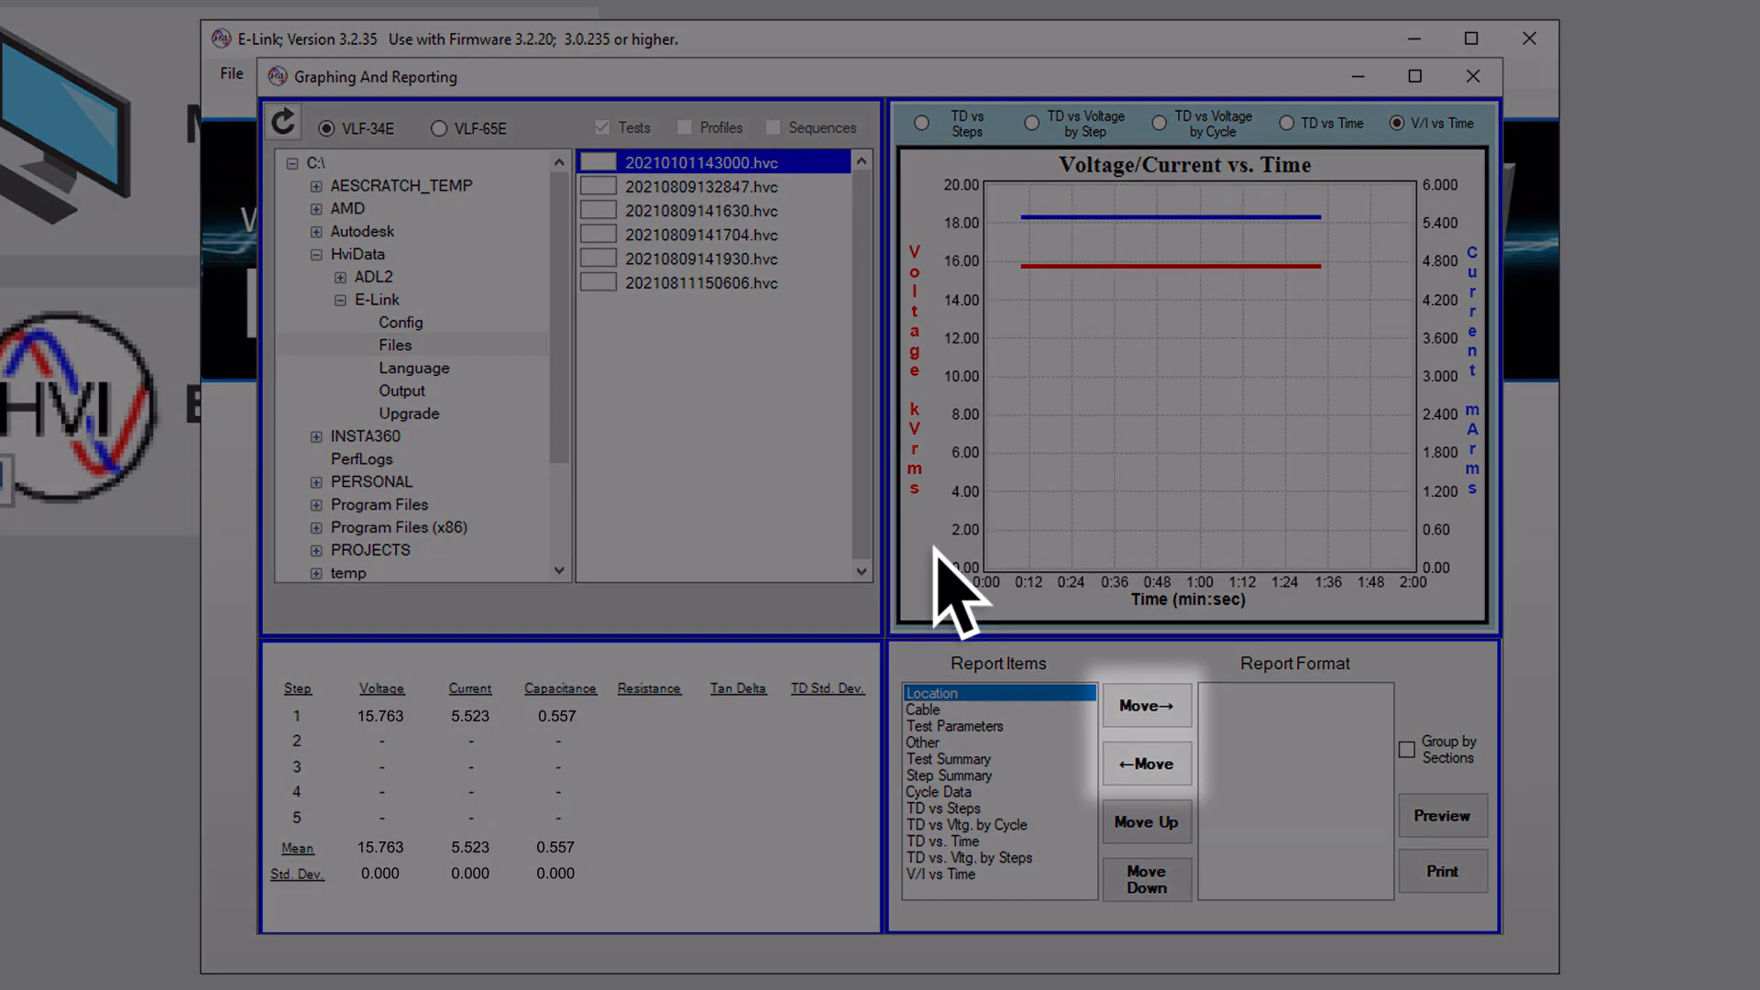
mouse_move(1118, 736)
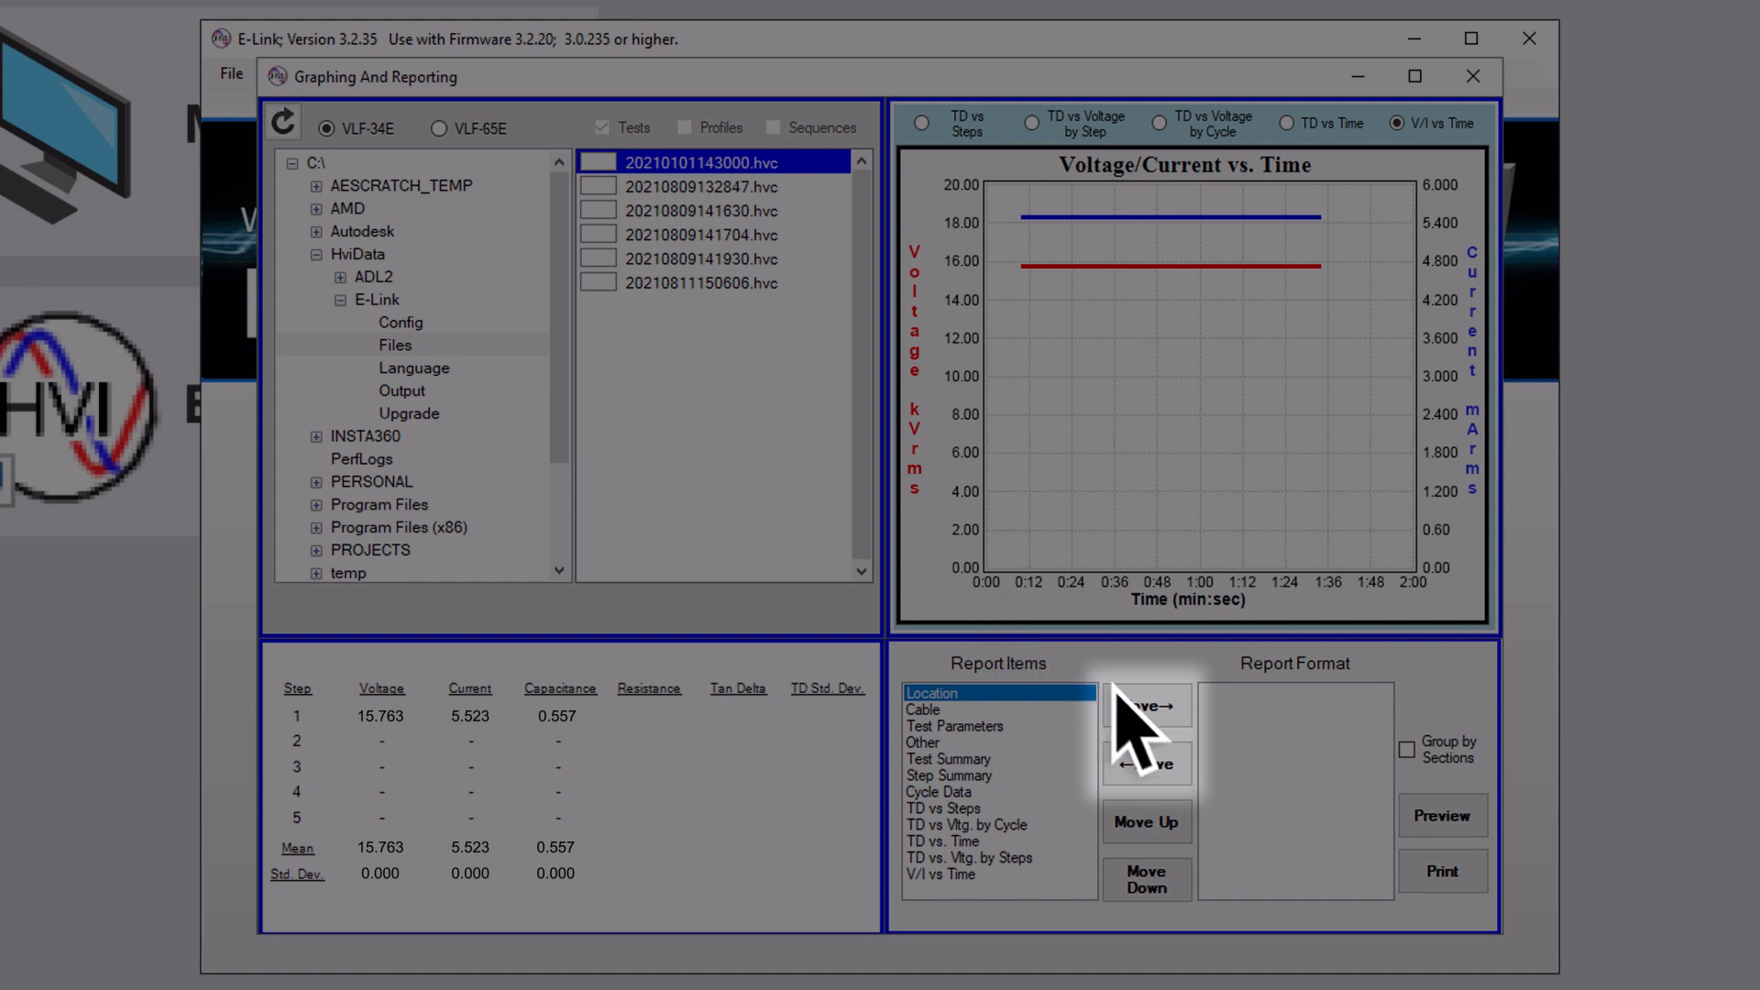
Move Location, Cable and Test Parameters into the report format
click(1145, 704)
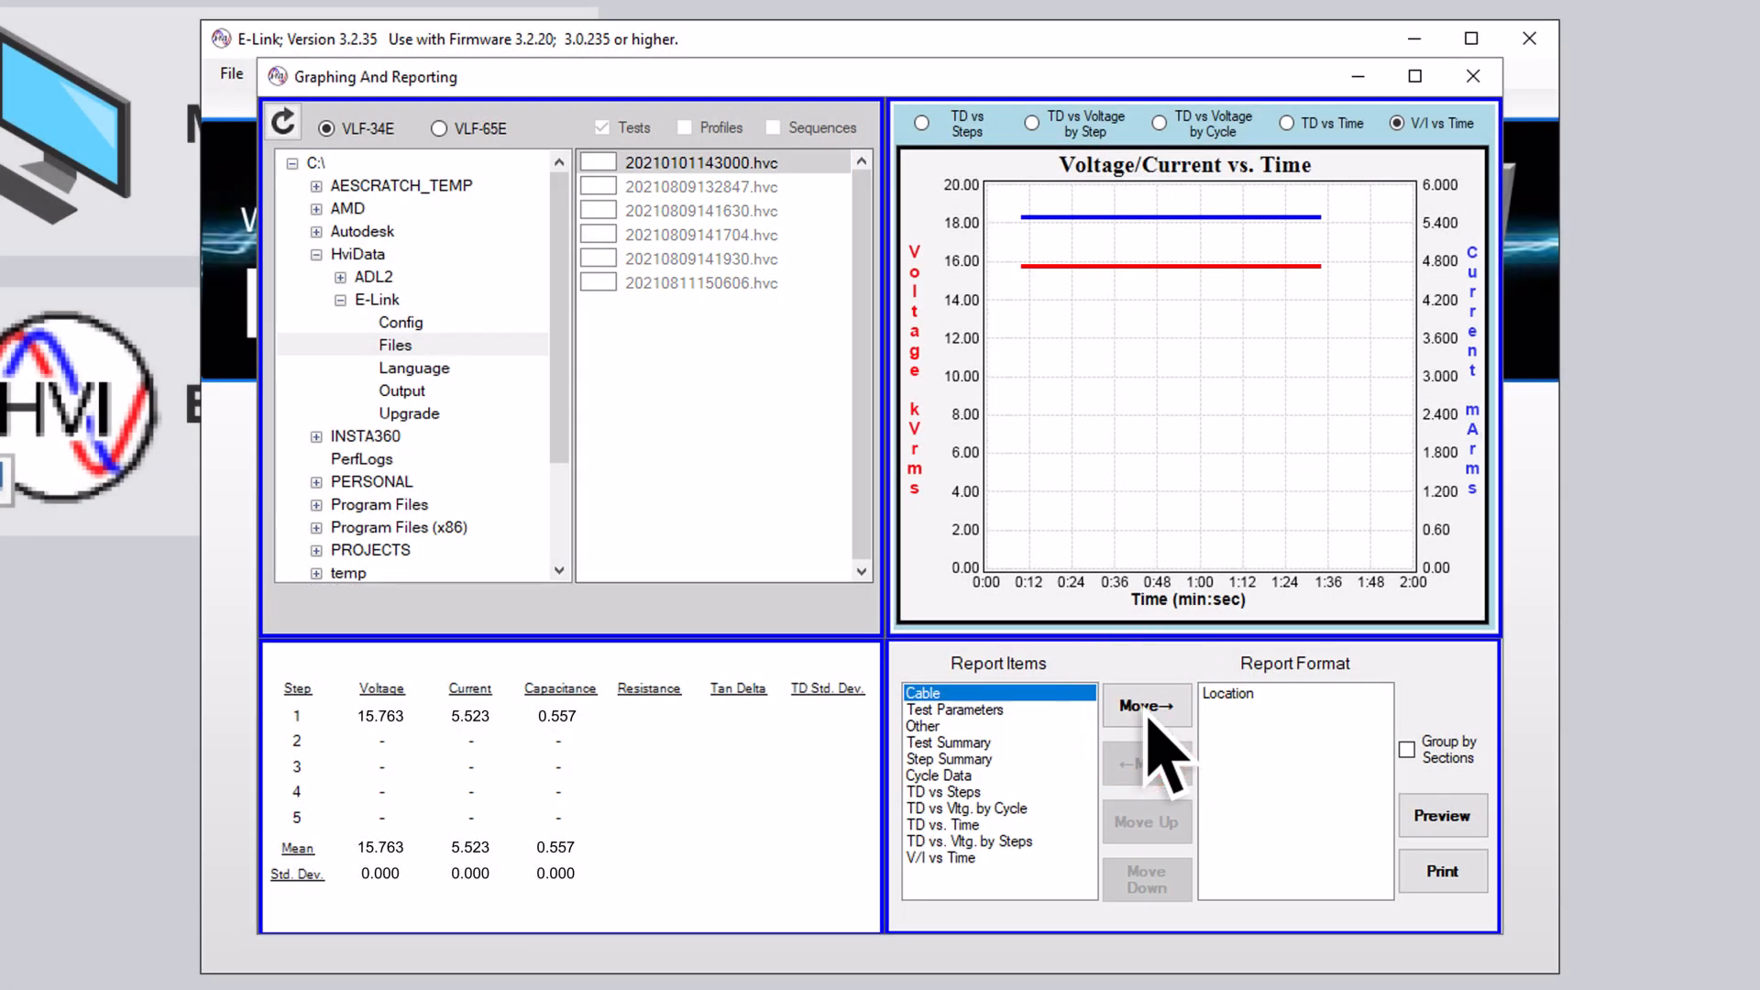
click(1146, 704)
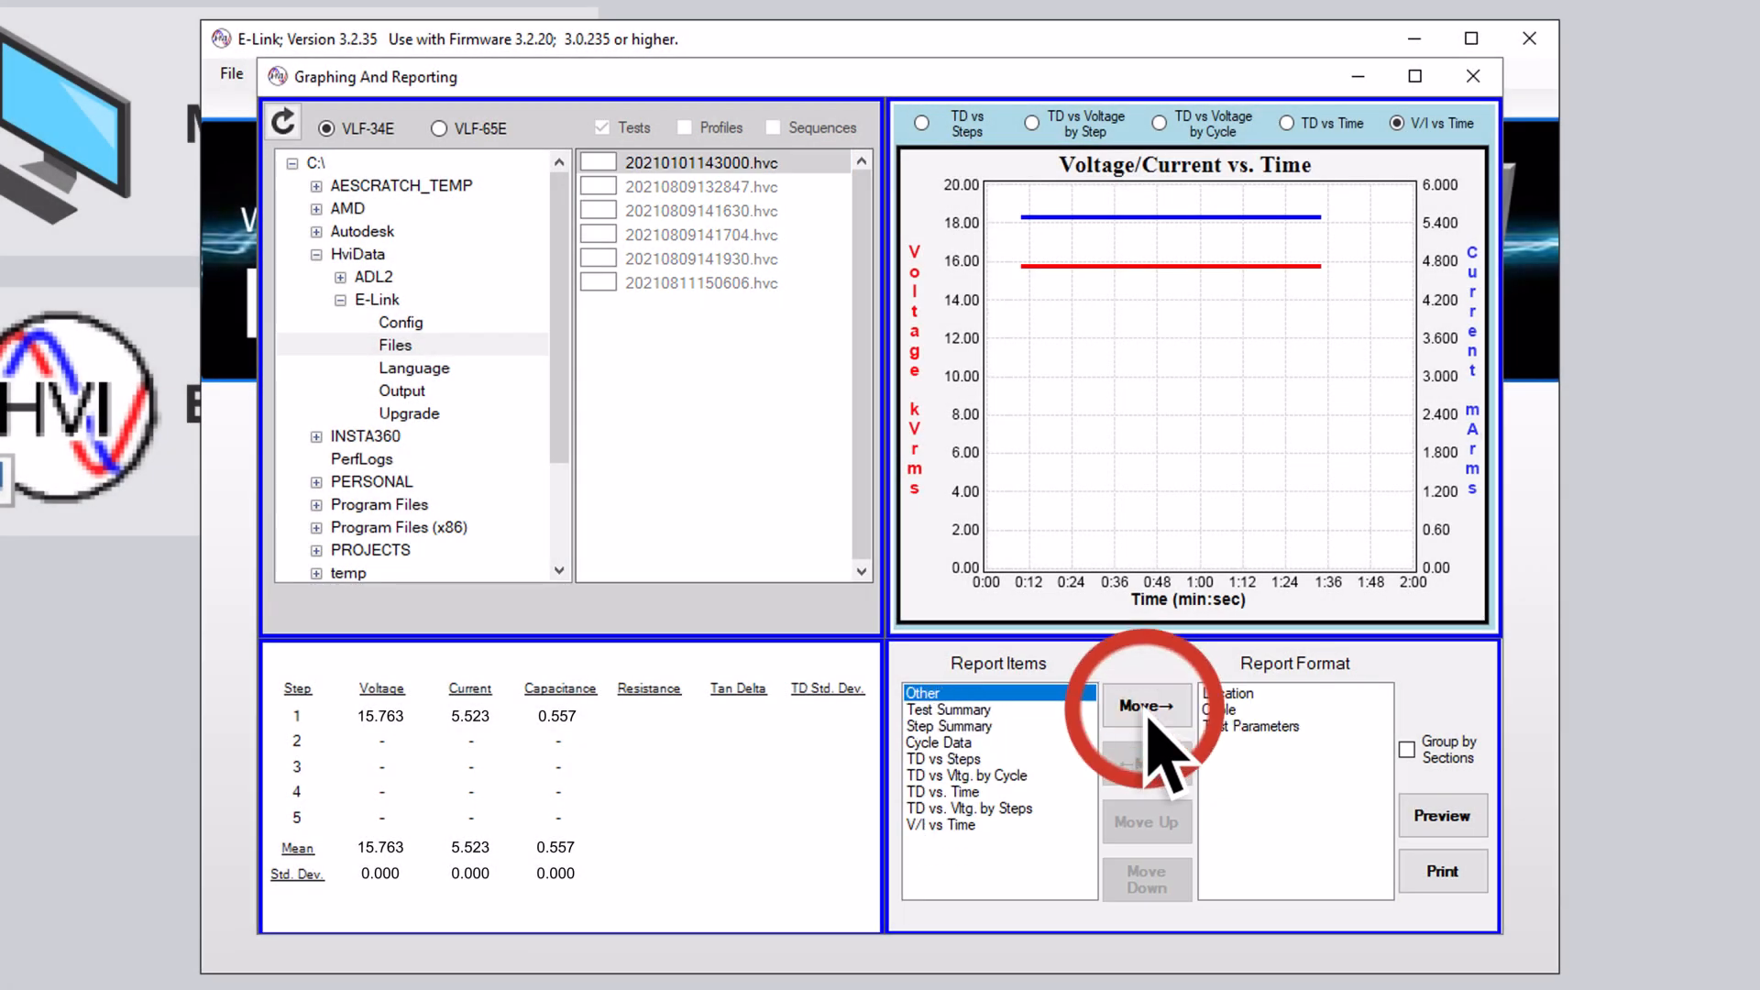
click(1146, 704)
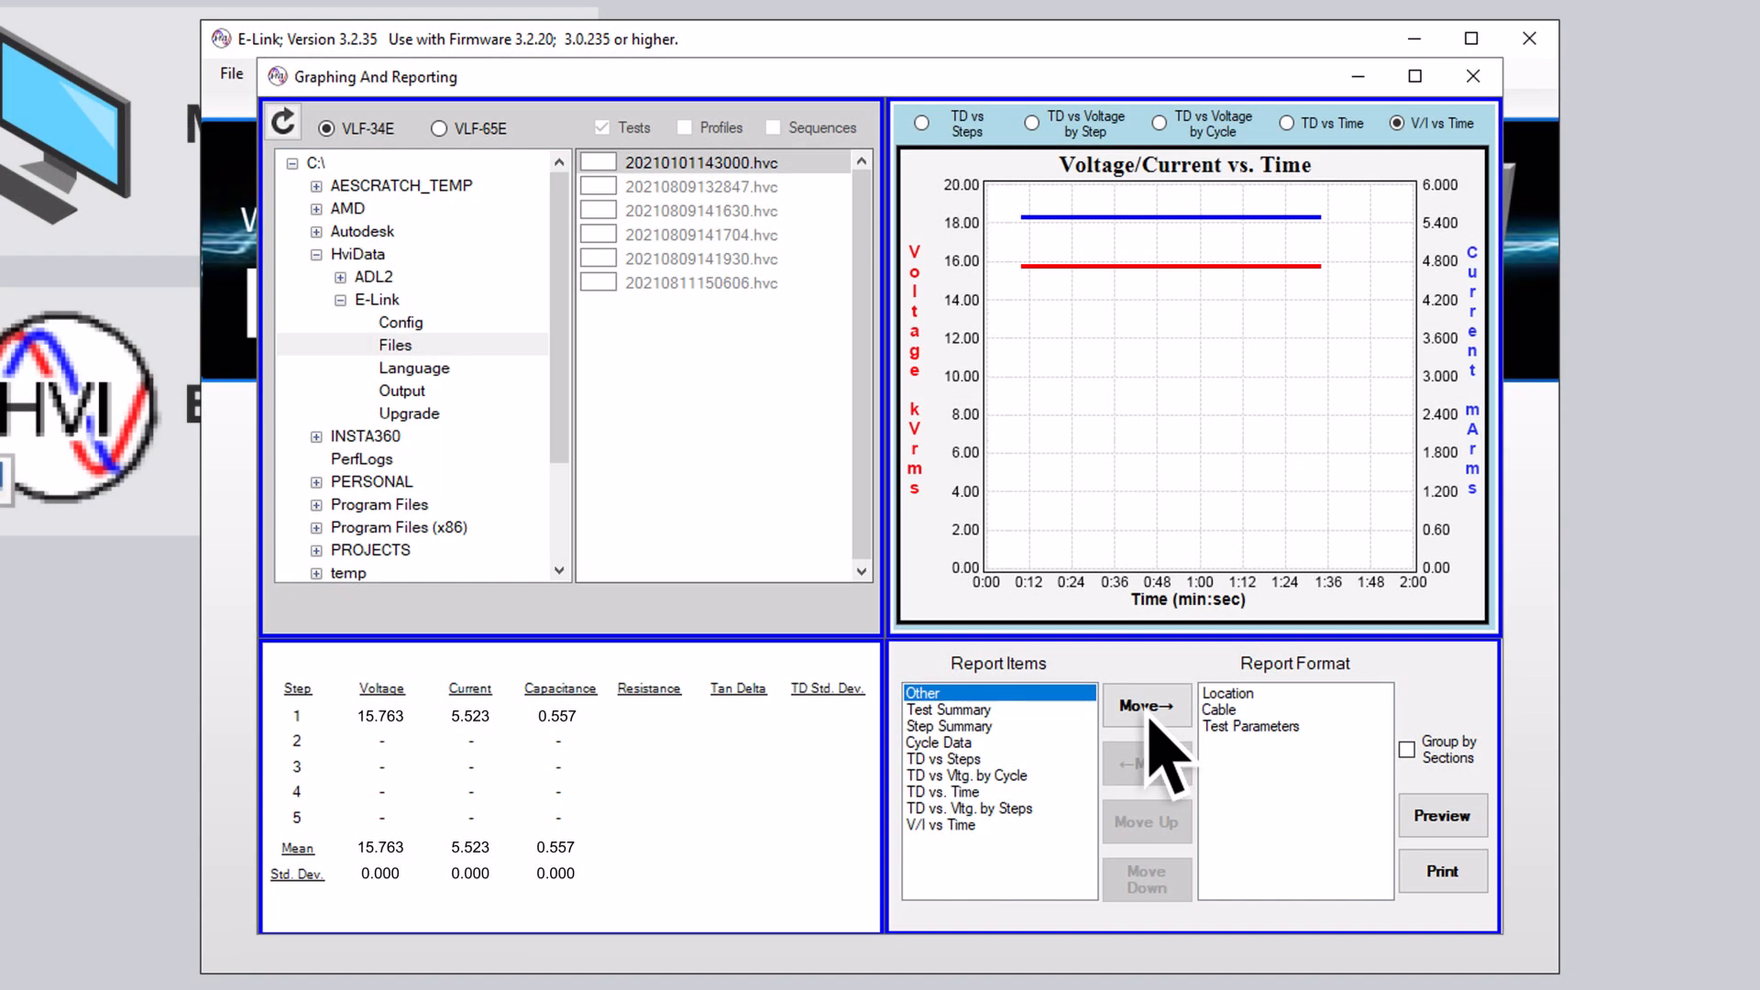
Print the Voltage/Current vs. Time report to file on the Adobe PDF printer
click(1440, 870)
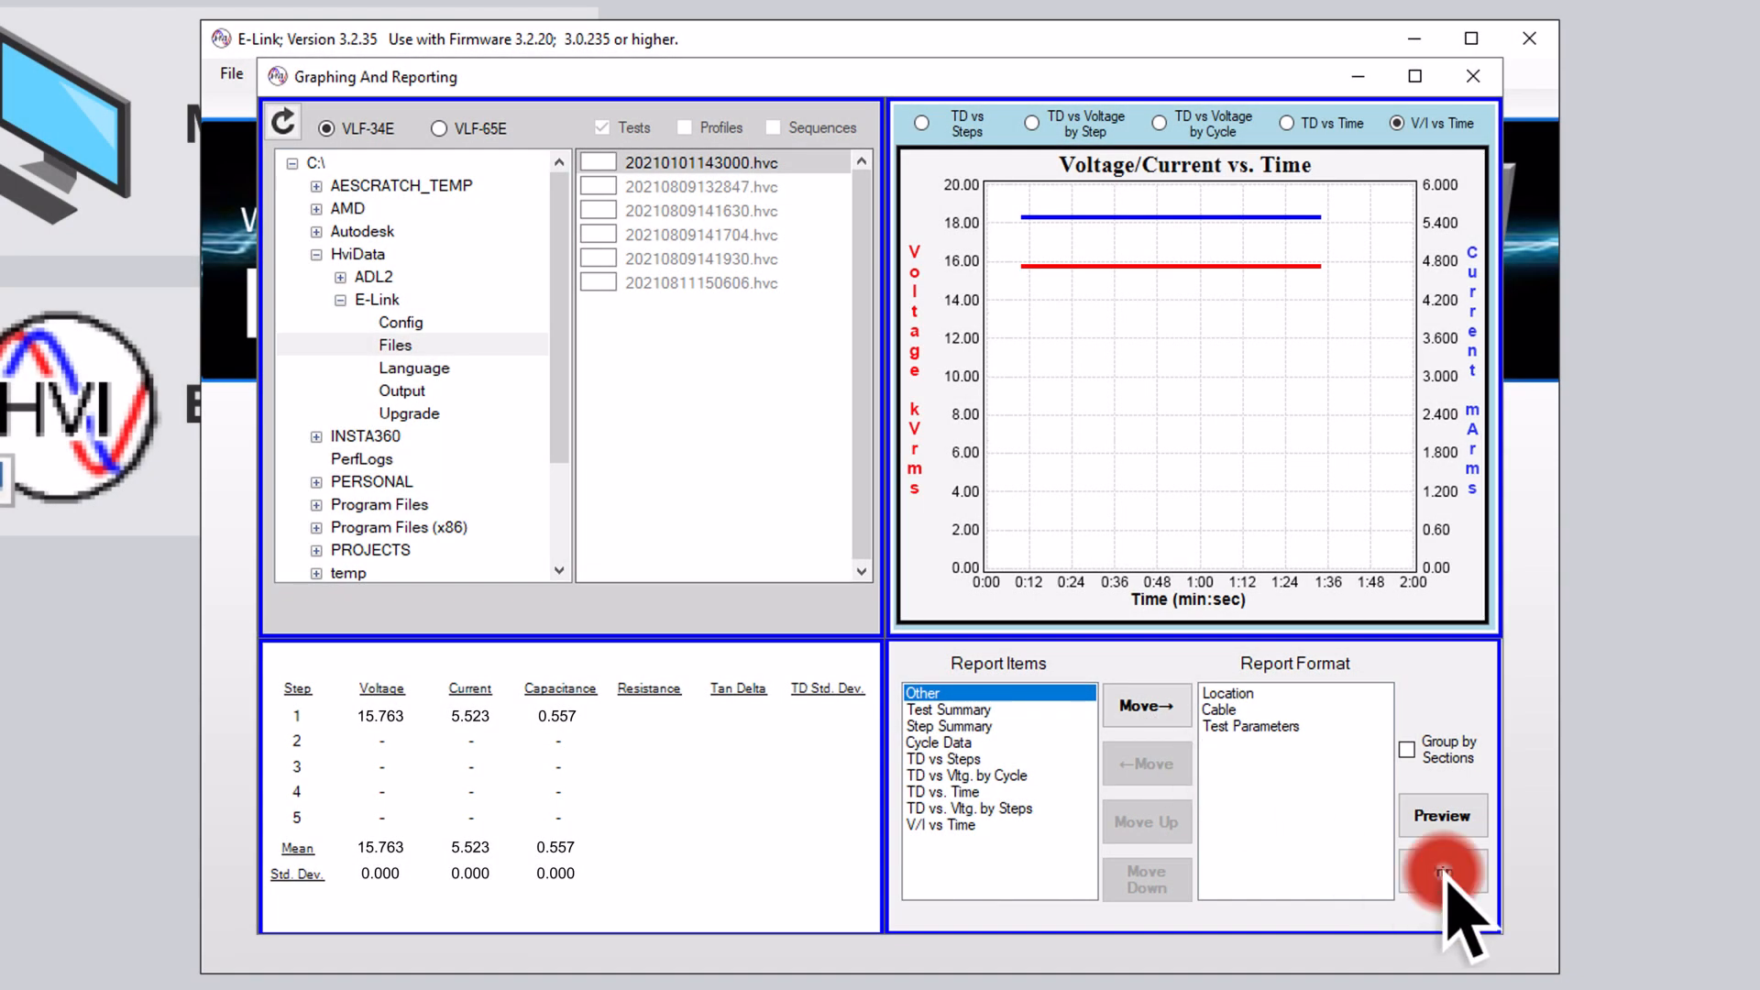
click(1441, 868)
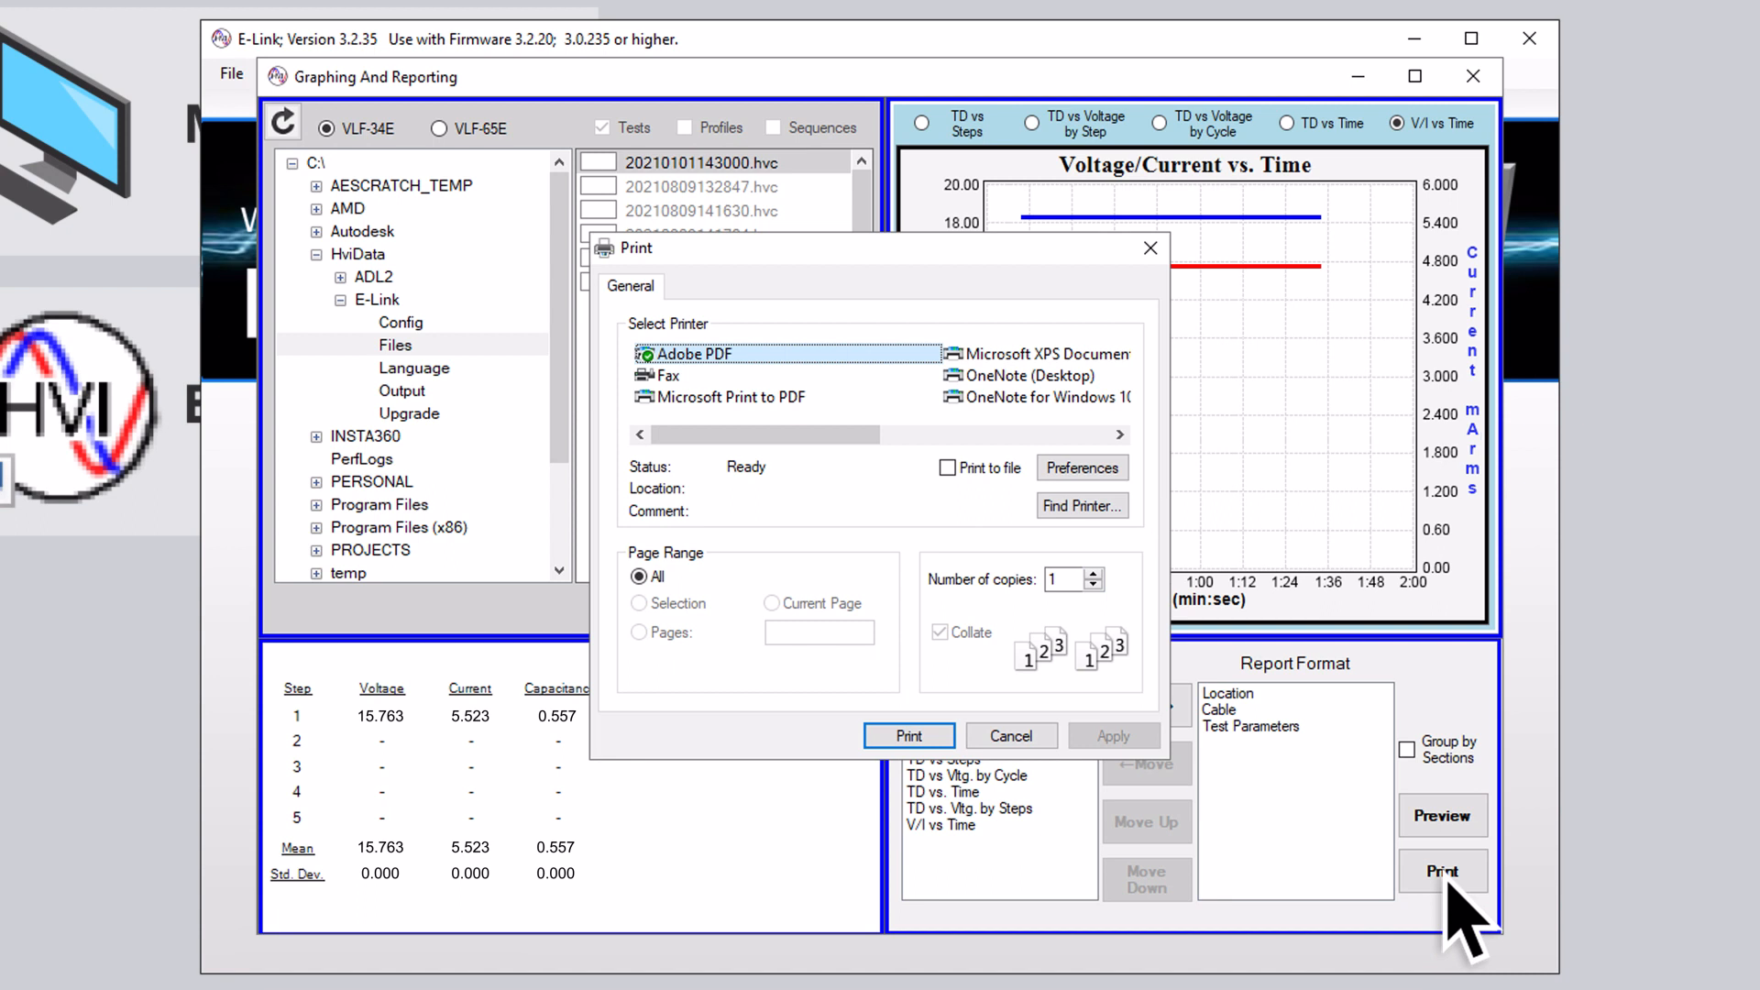
mouse_move(979, 541)
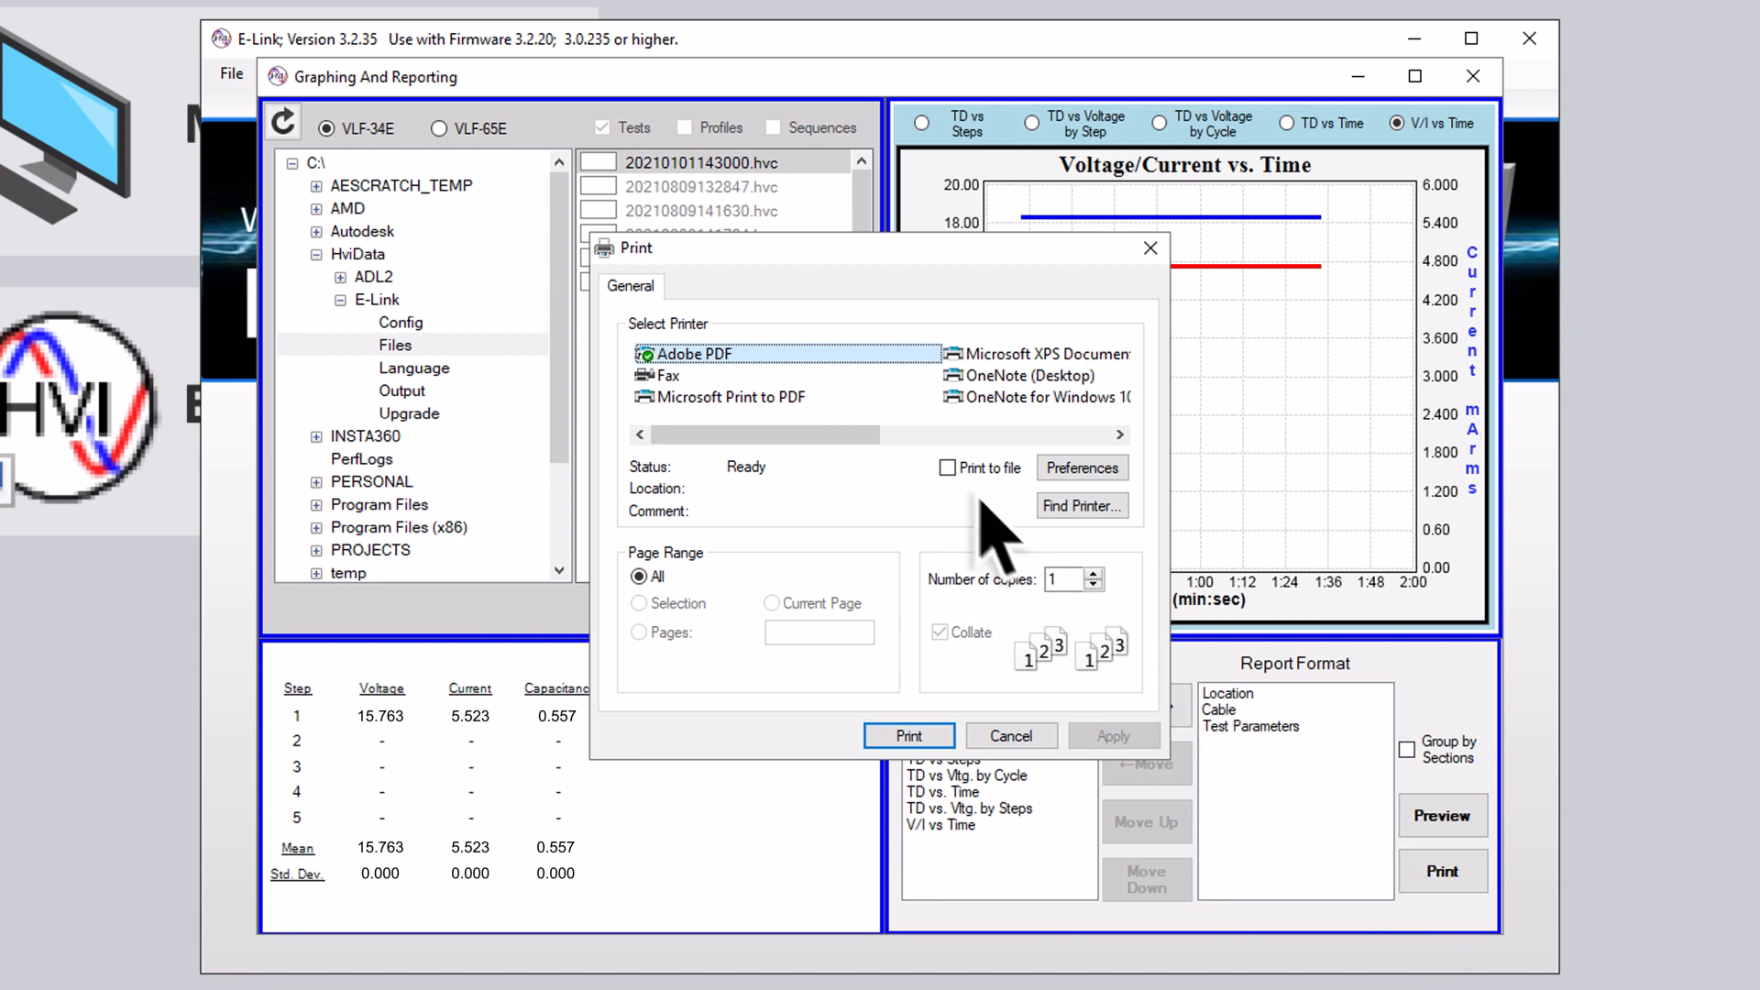
click(946, 469)
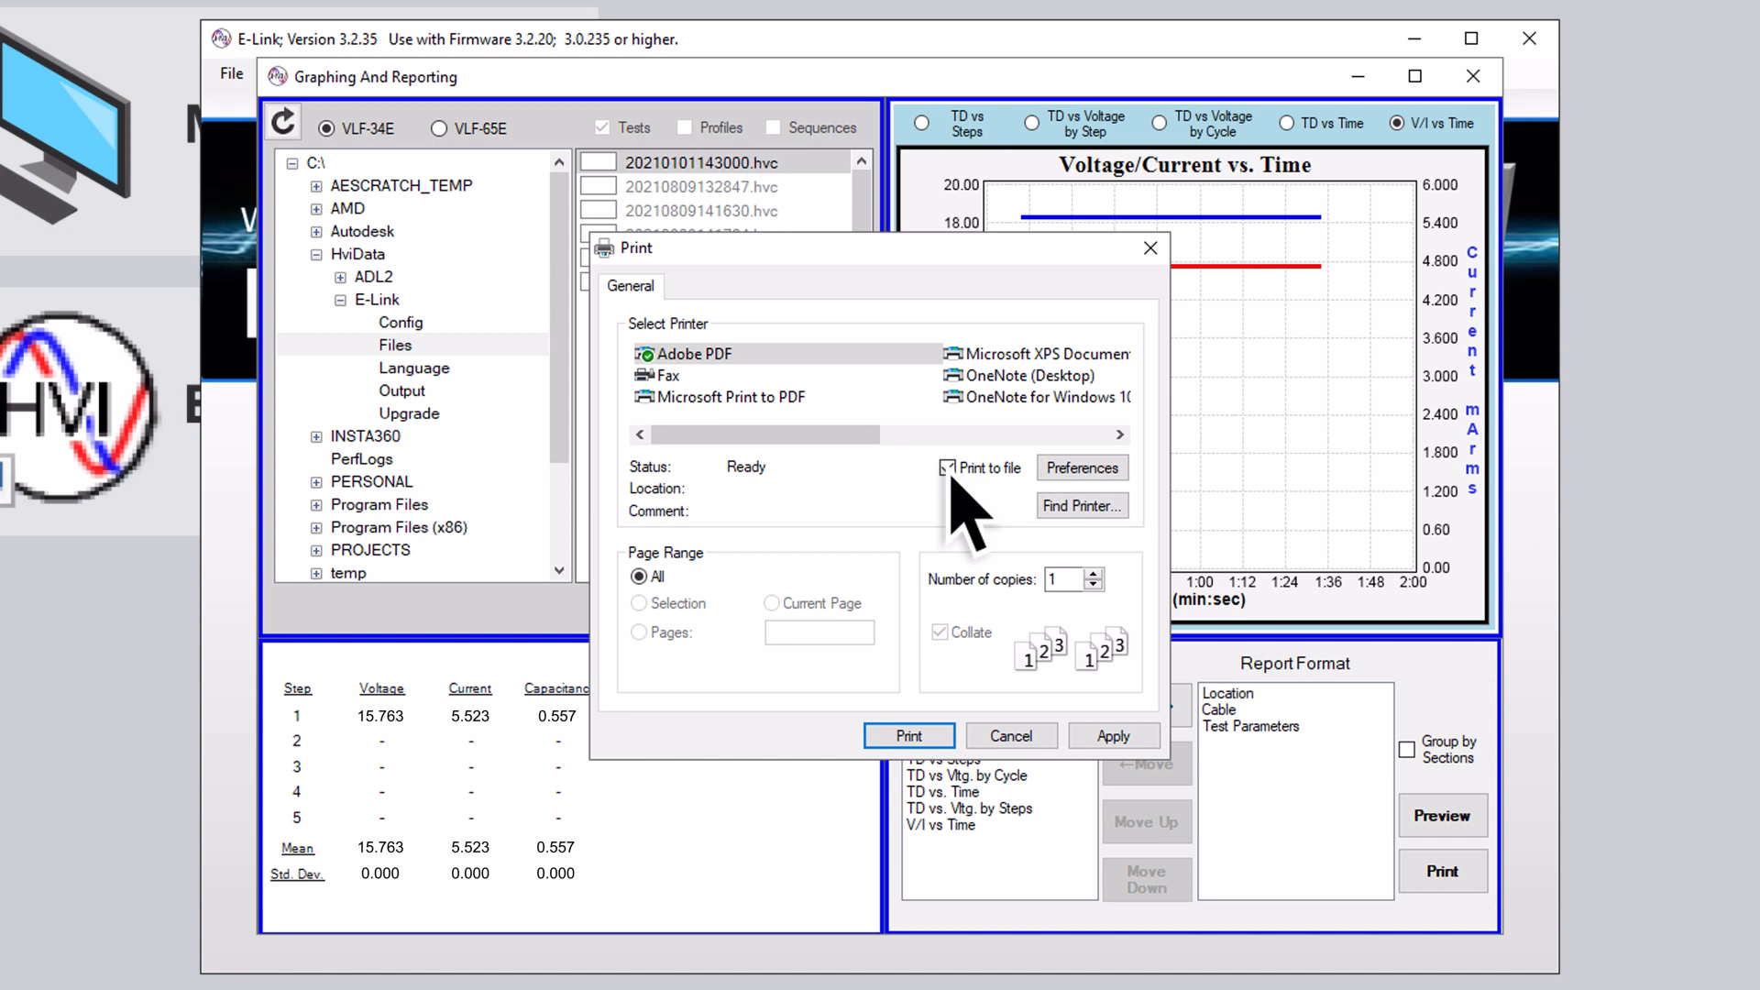
click(1012, 735)
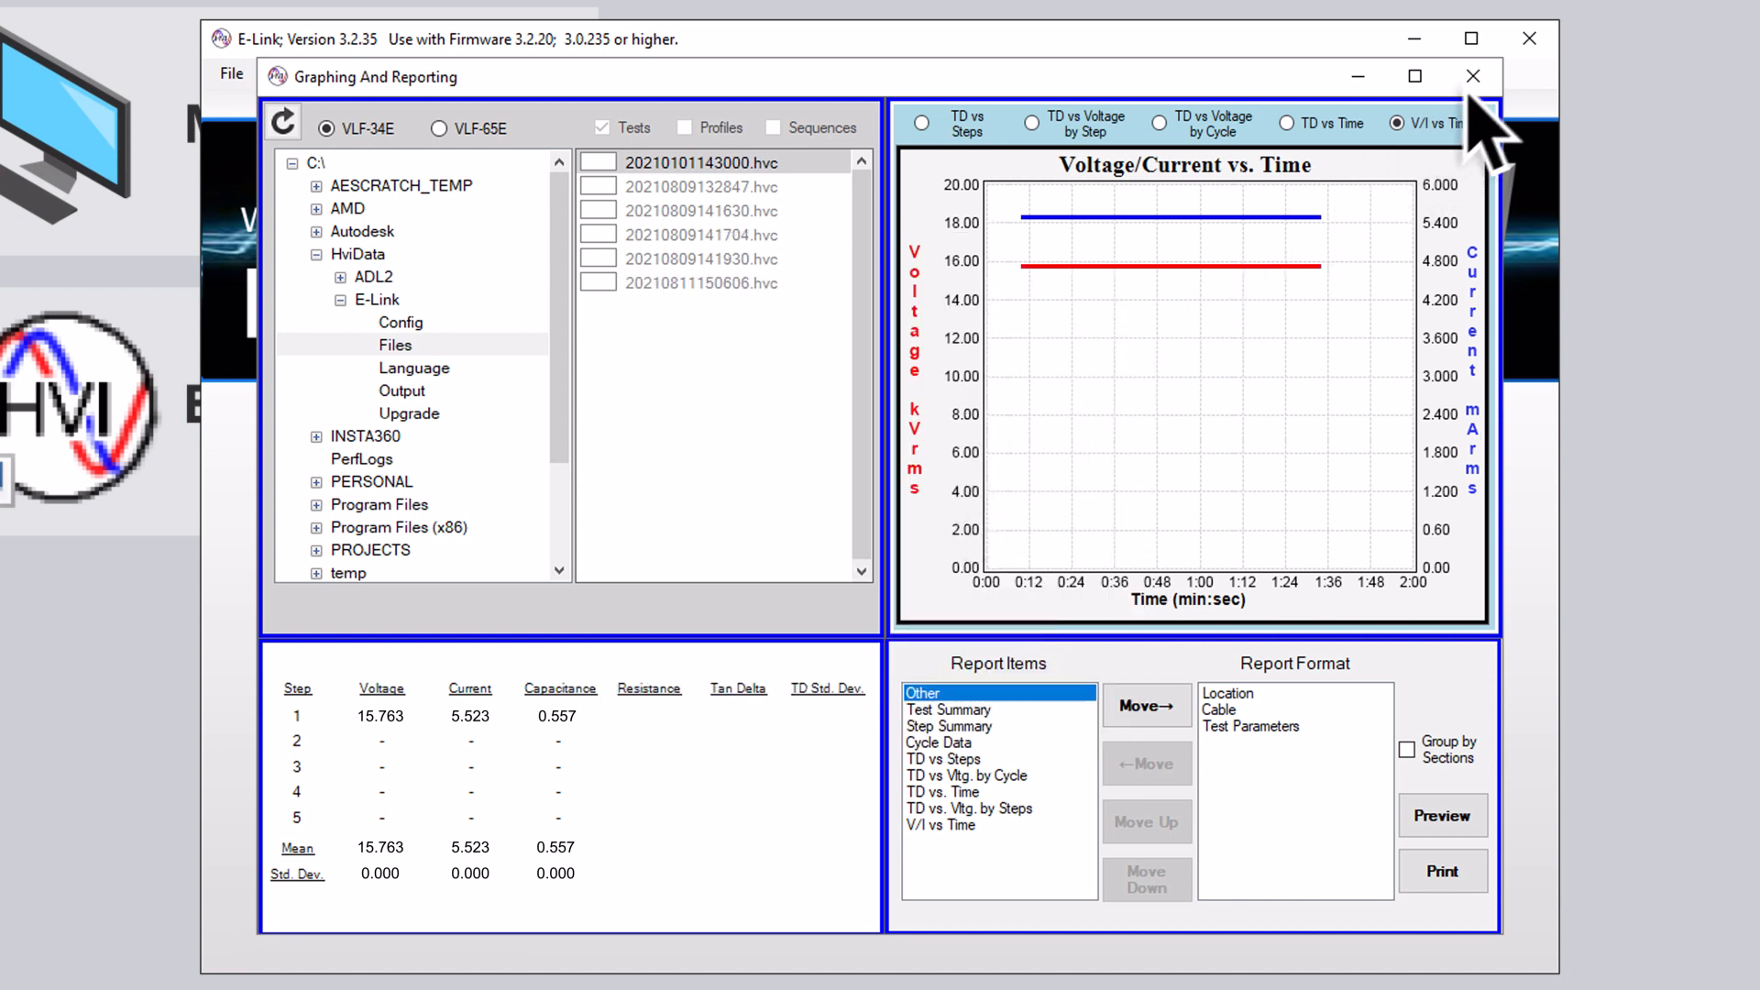
Close the Graphing And Reporting window, returning to the welcome screen
click(1472, 76)
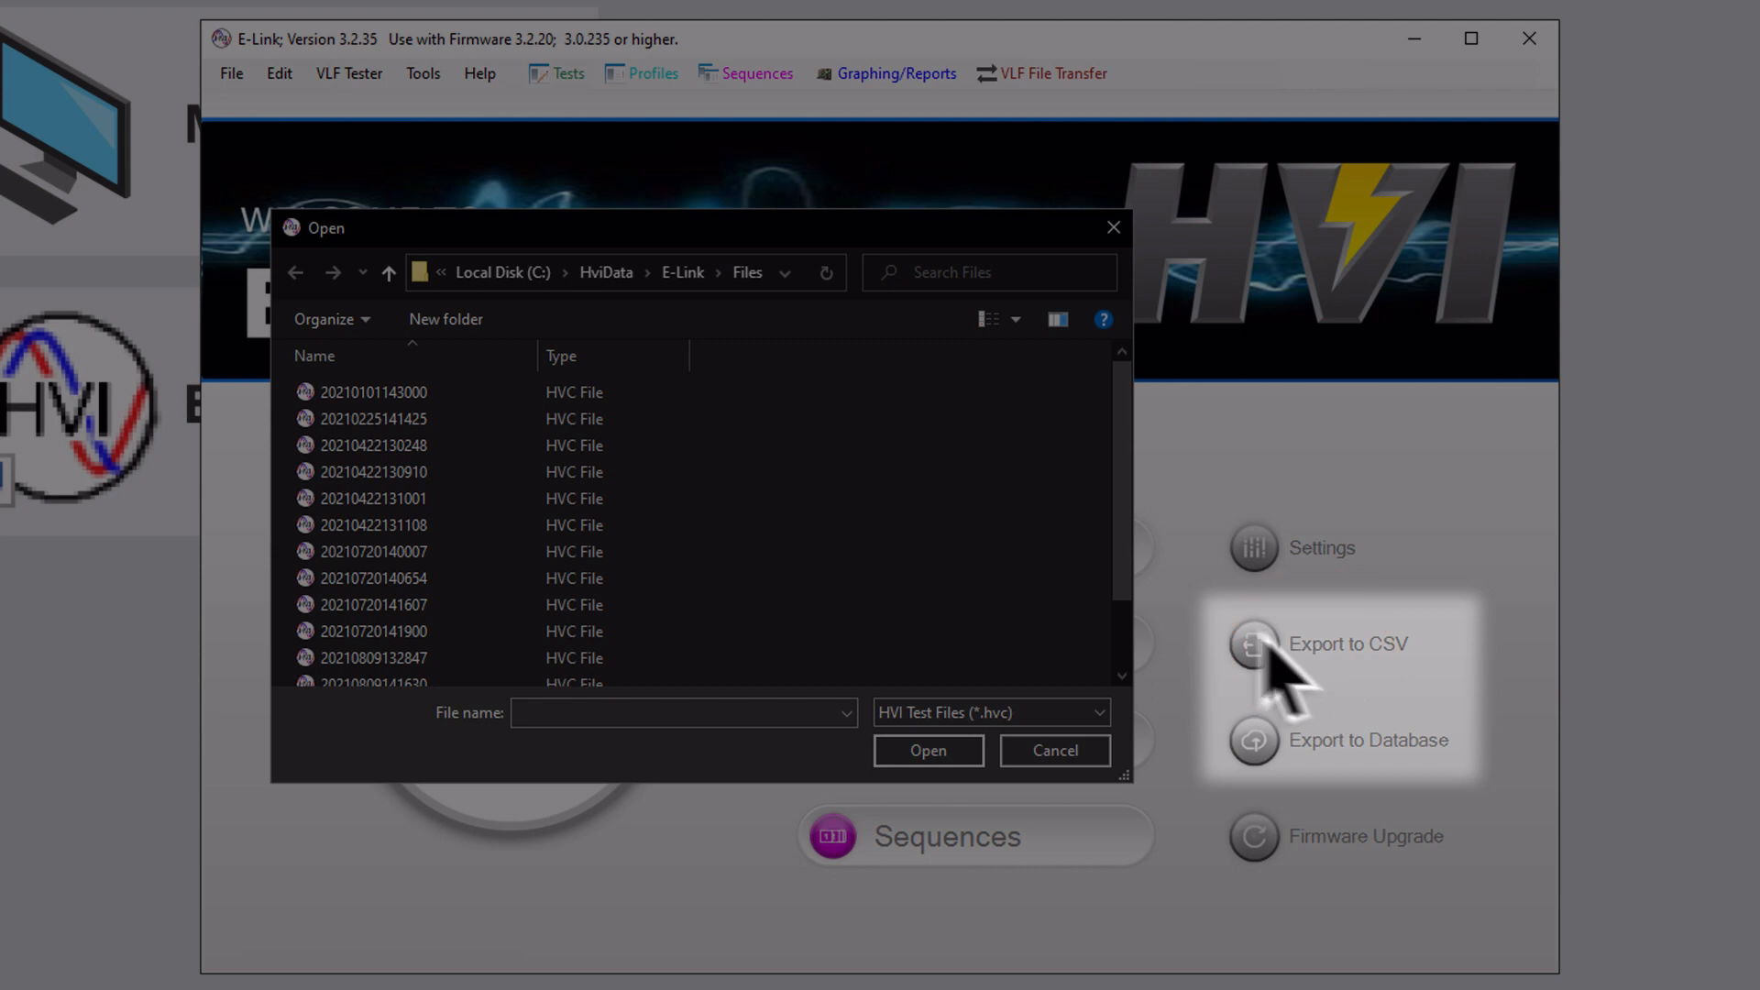
Select an .hvc test file to export to CSV and database
click(374, 392)
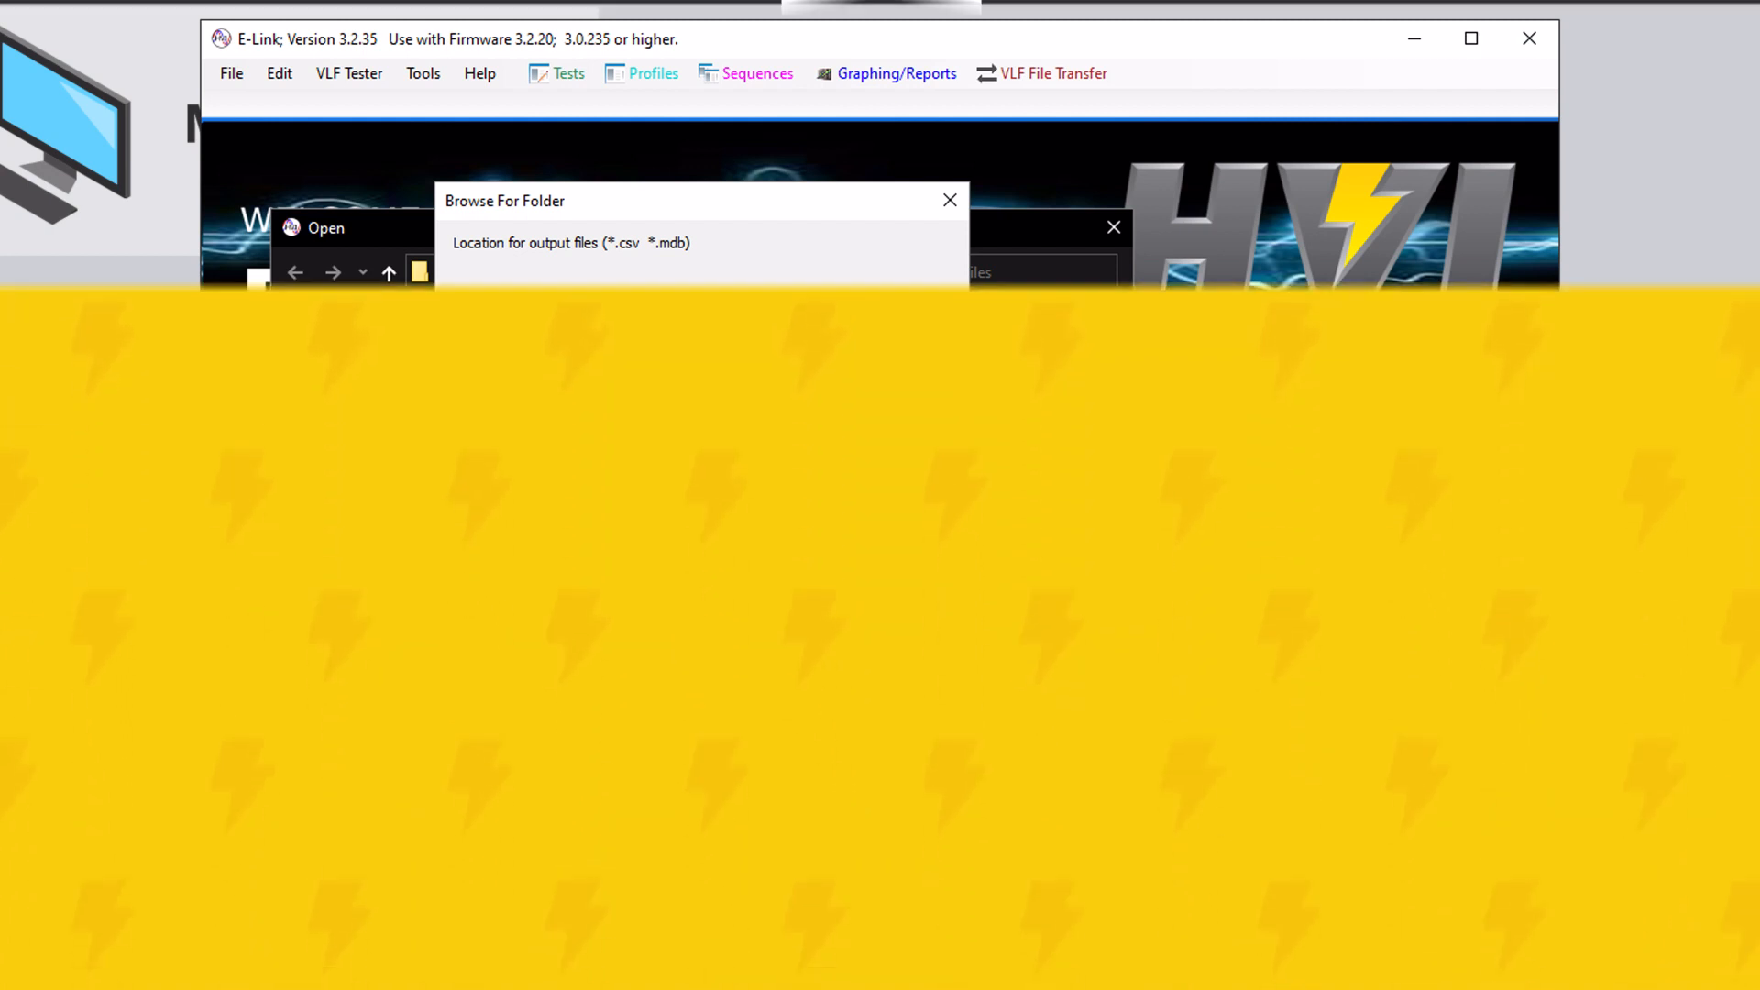
Confirm the output folder for the exported CSV and database files
click(949, 198)
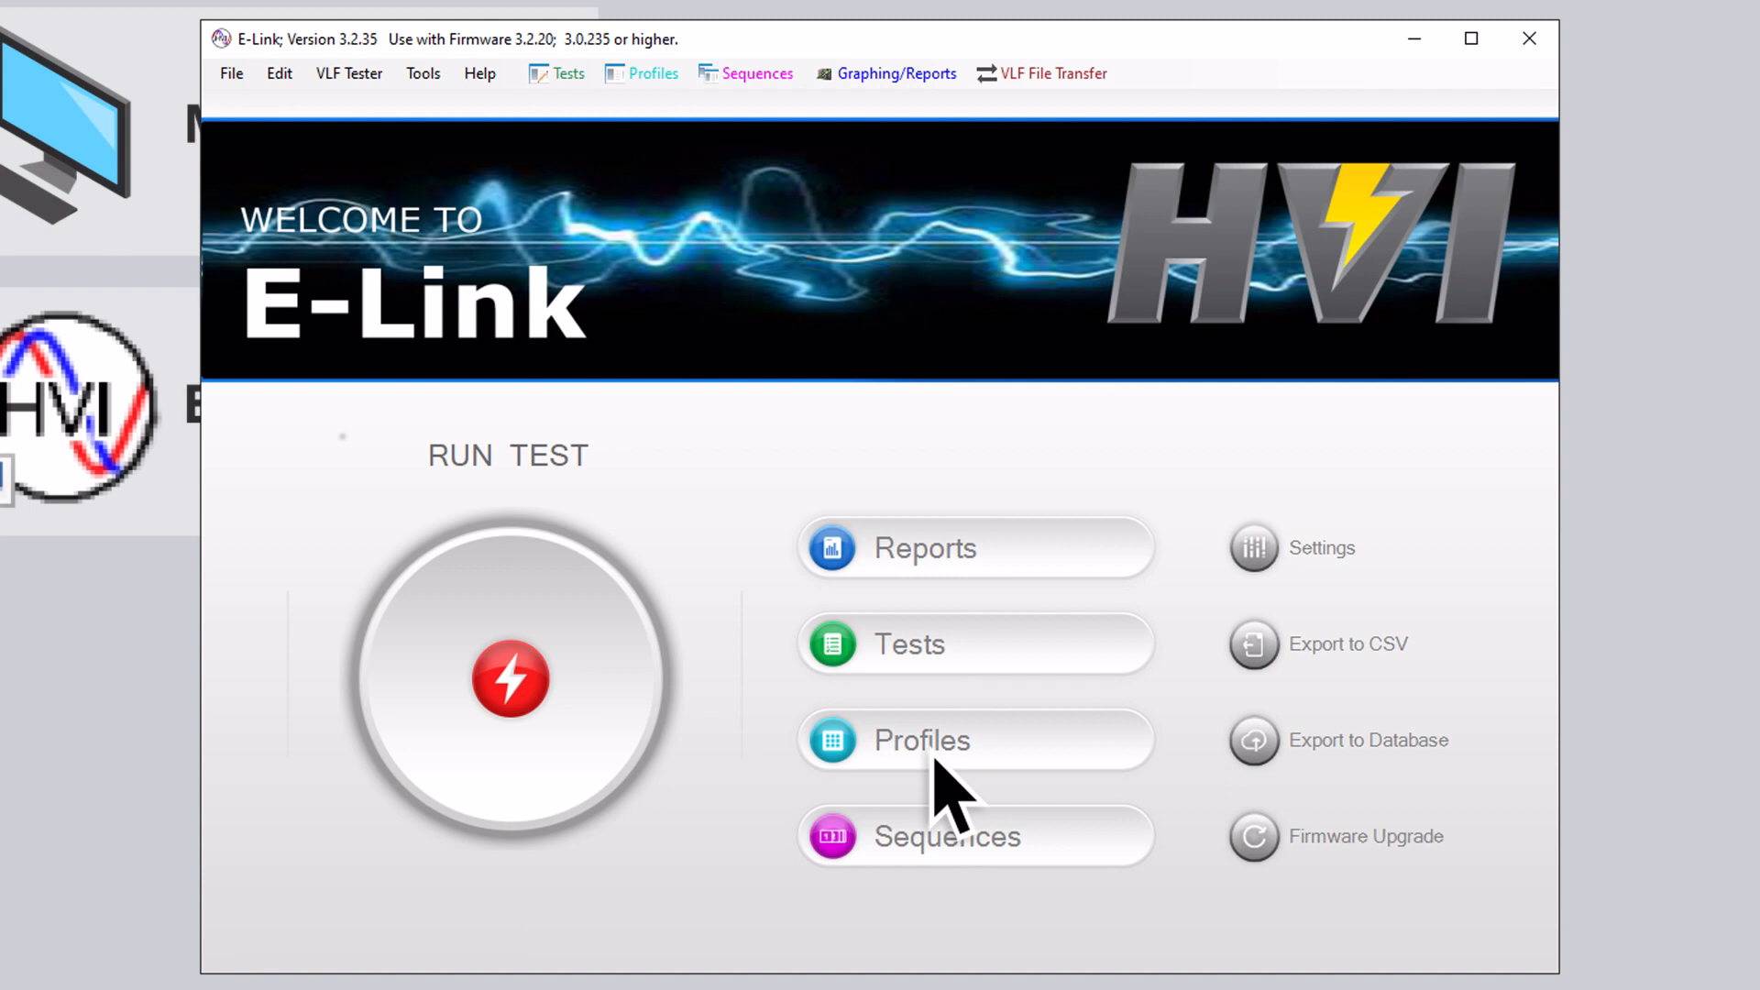
mouse_move(953, 788)
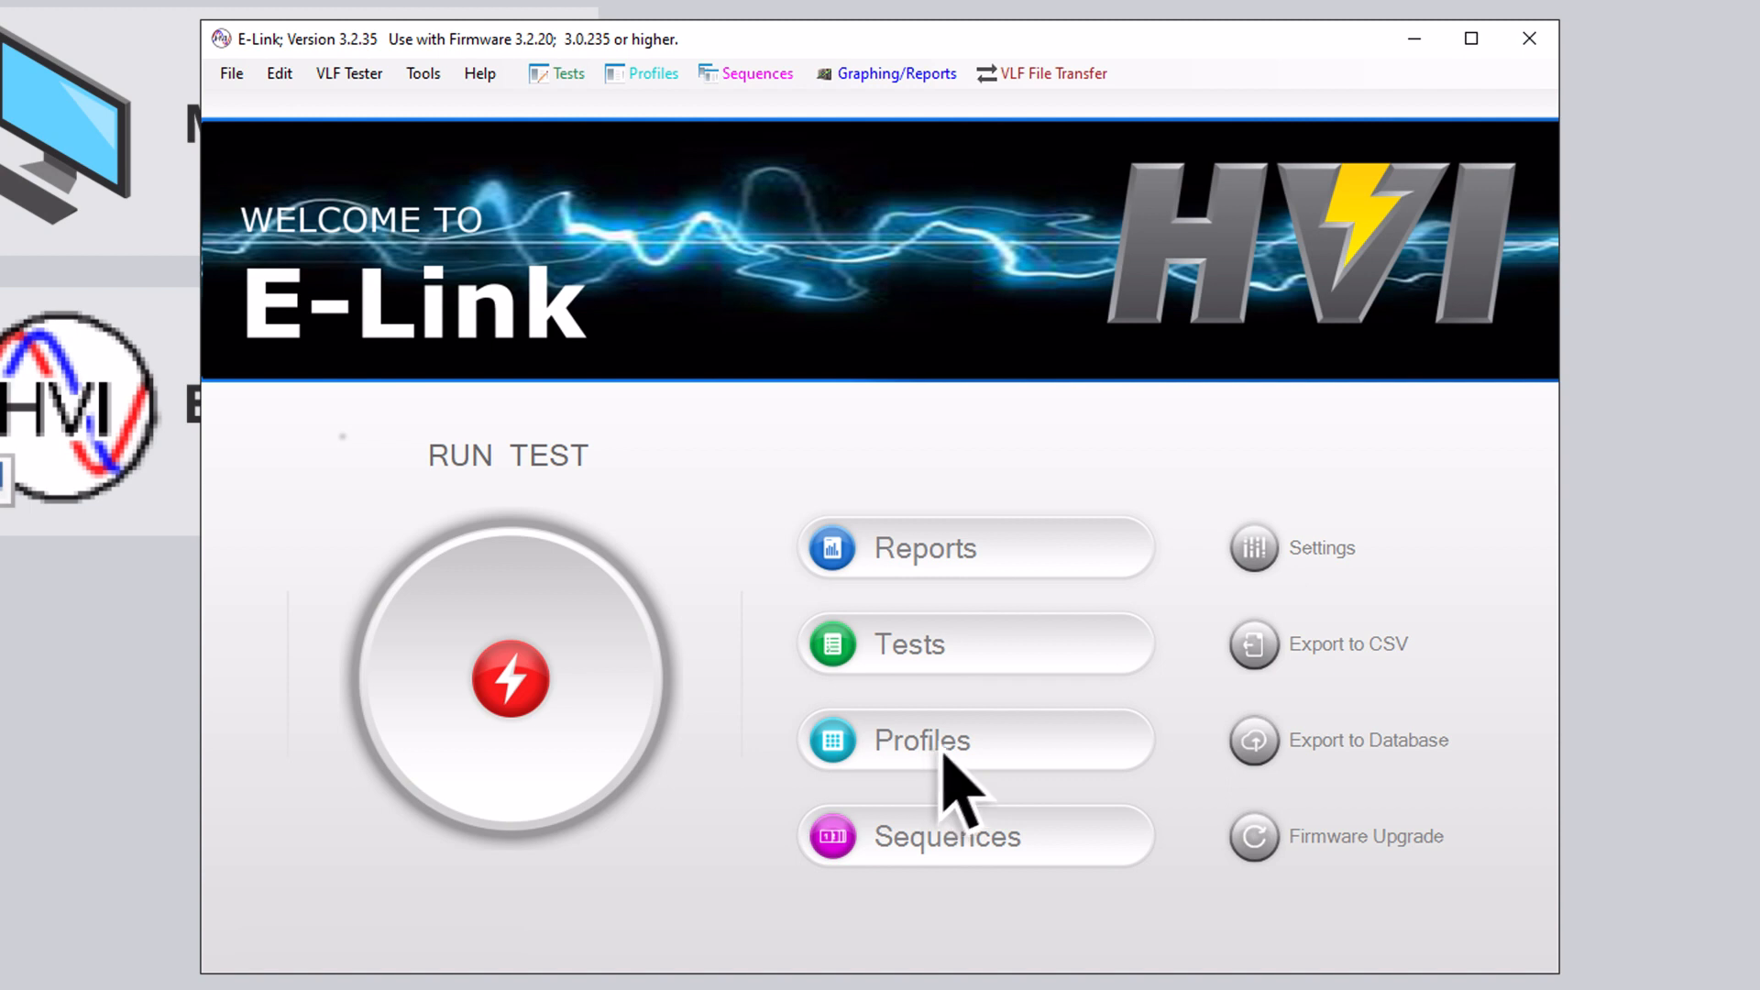
mouse_move(1311, 587)
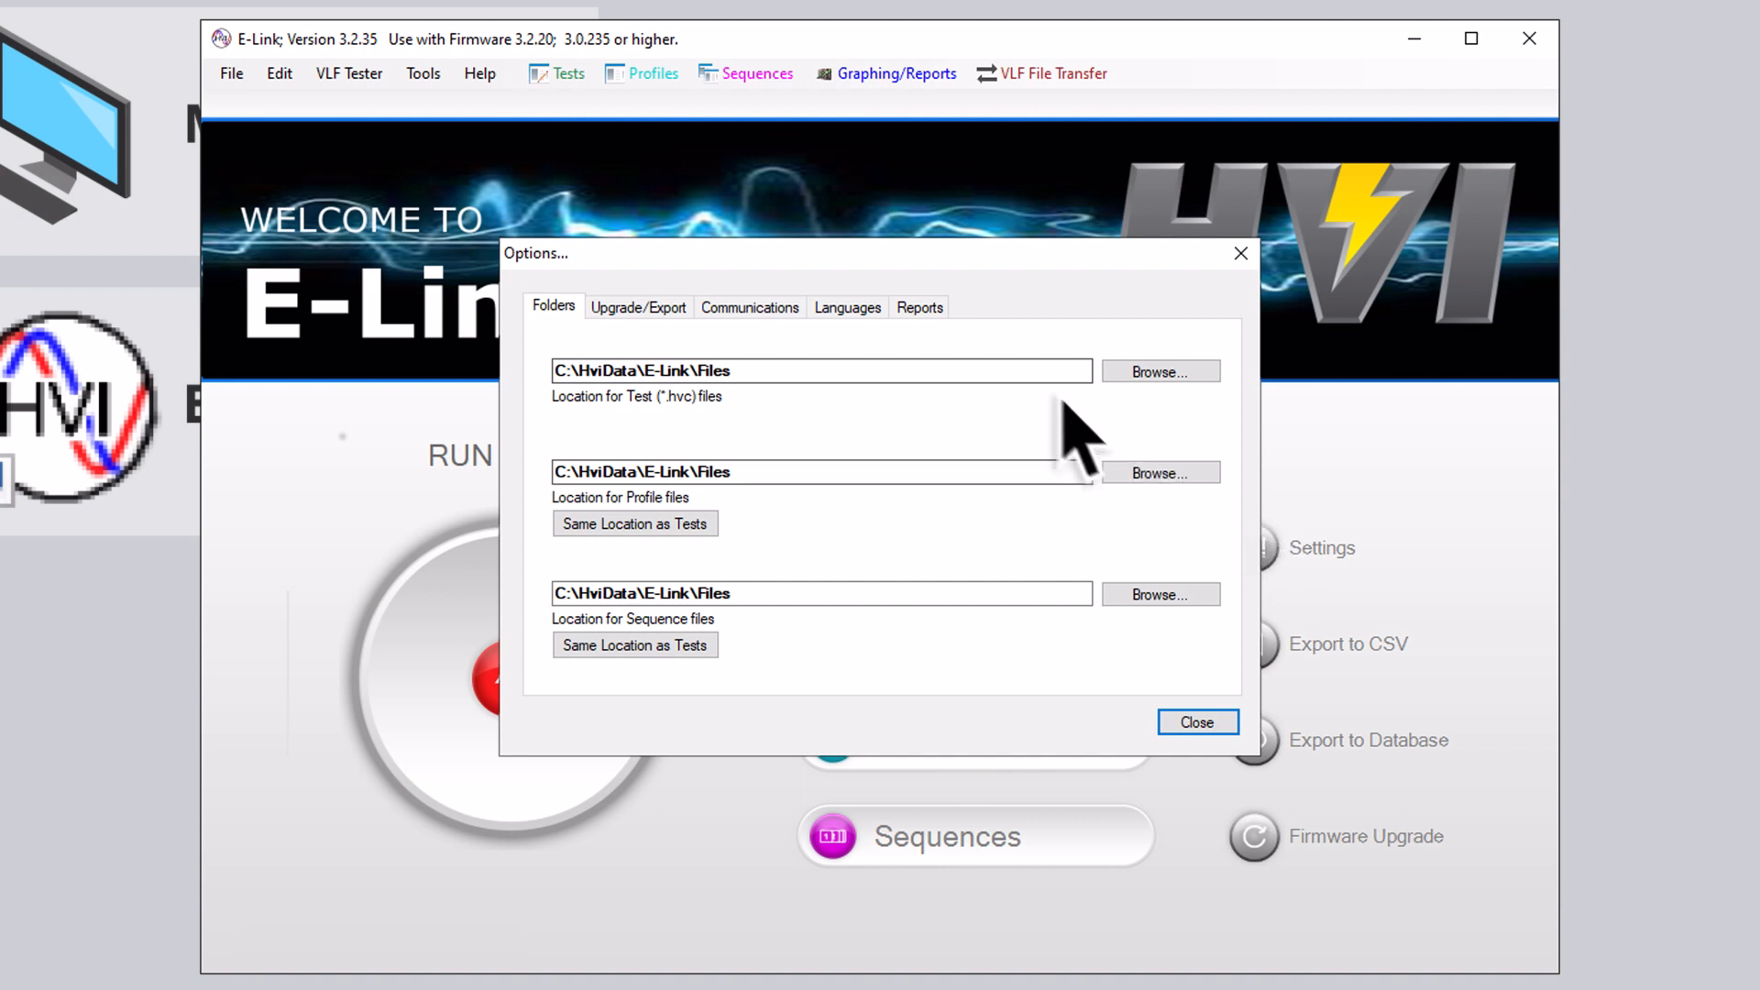
View the report title 'E-Link VLF Report' and logo file setting, then close Options
click(920, 308)
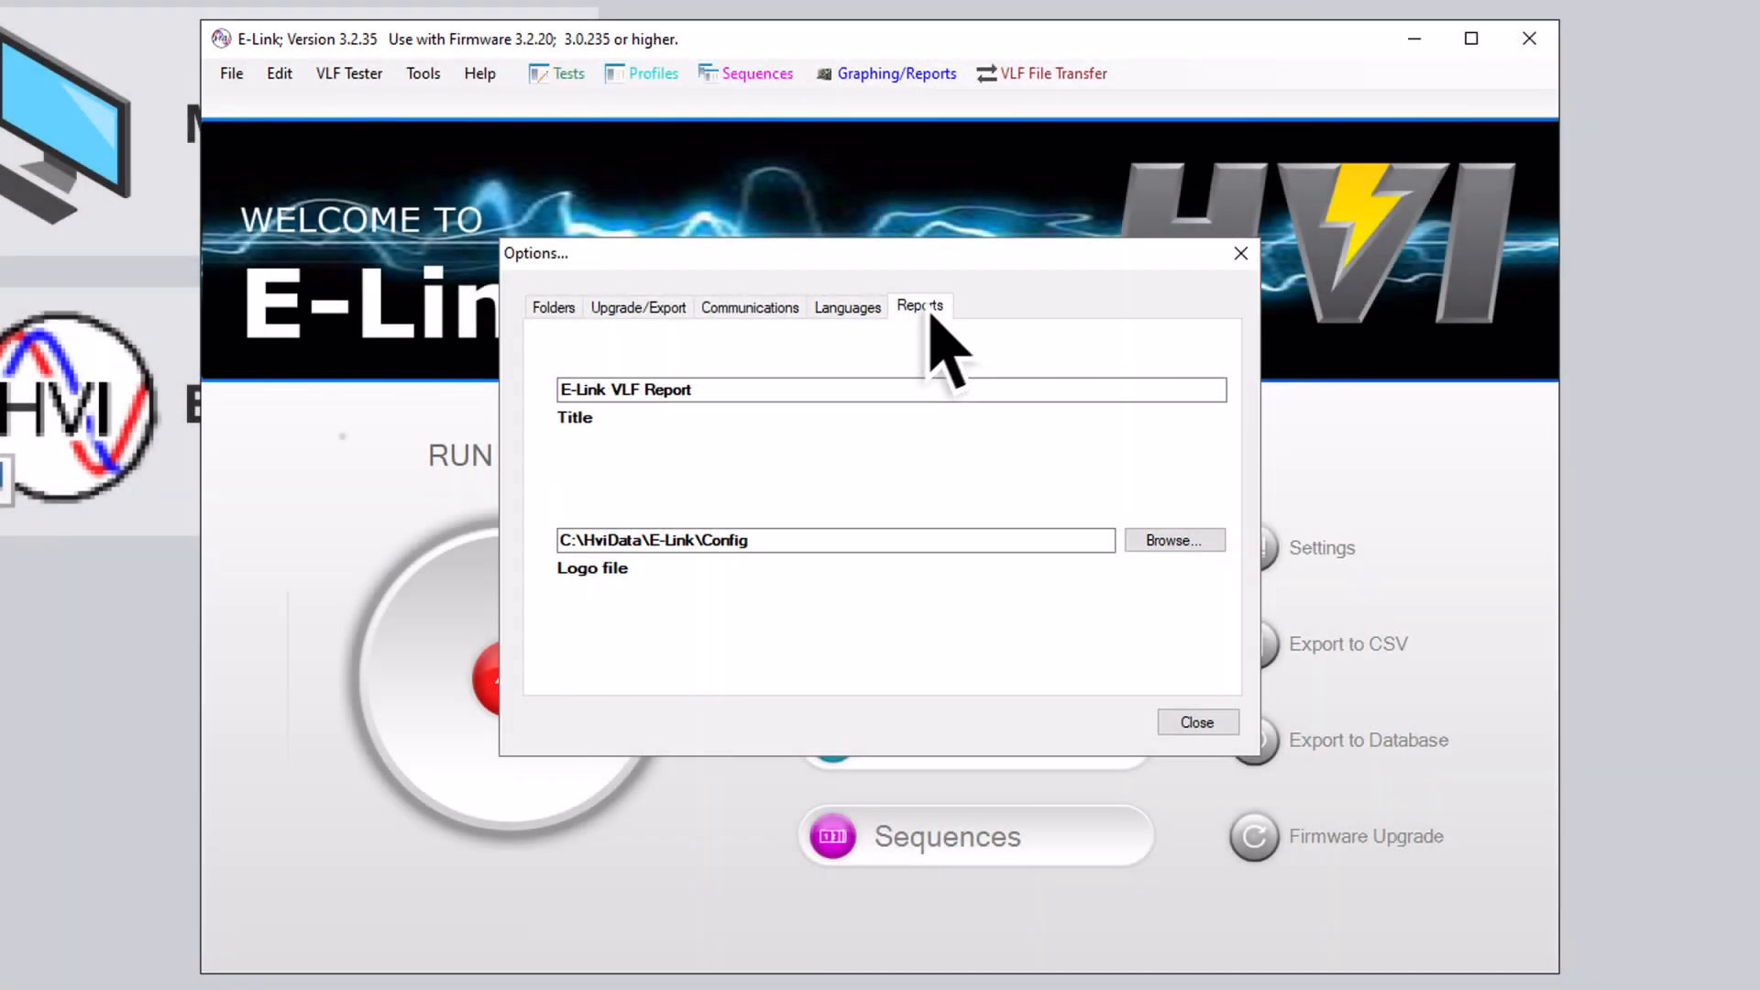
click(1197, 723)
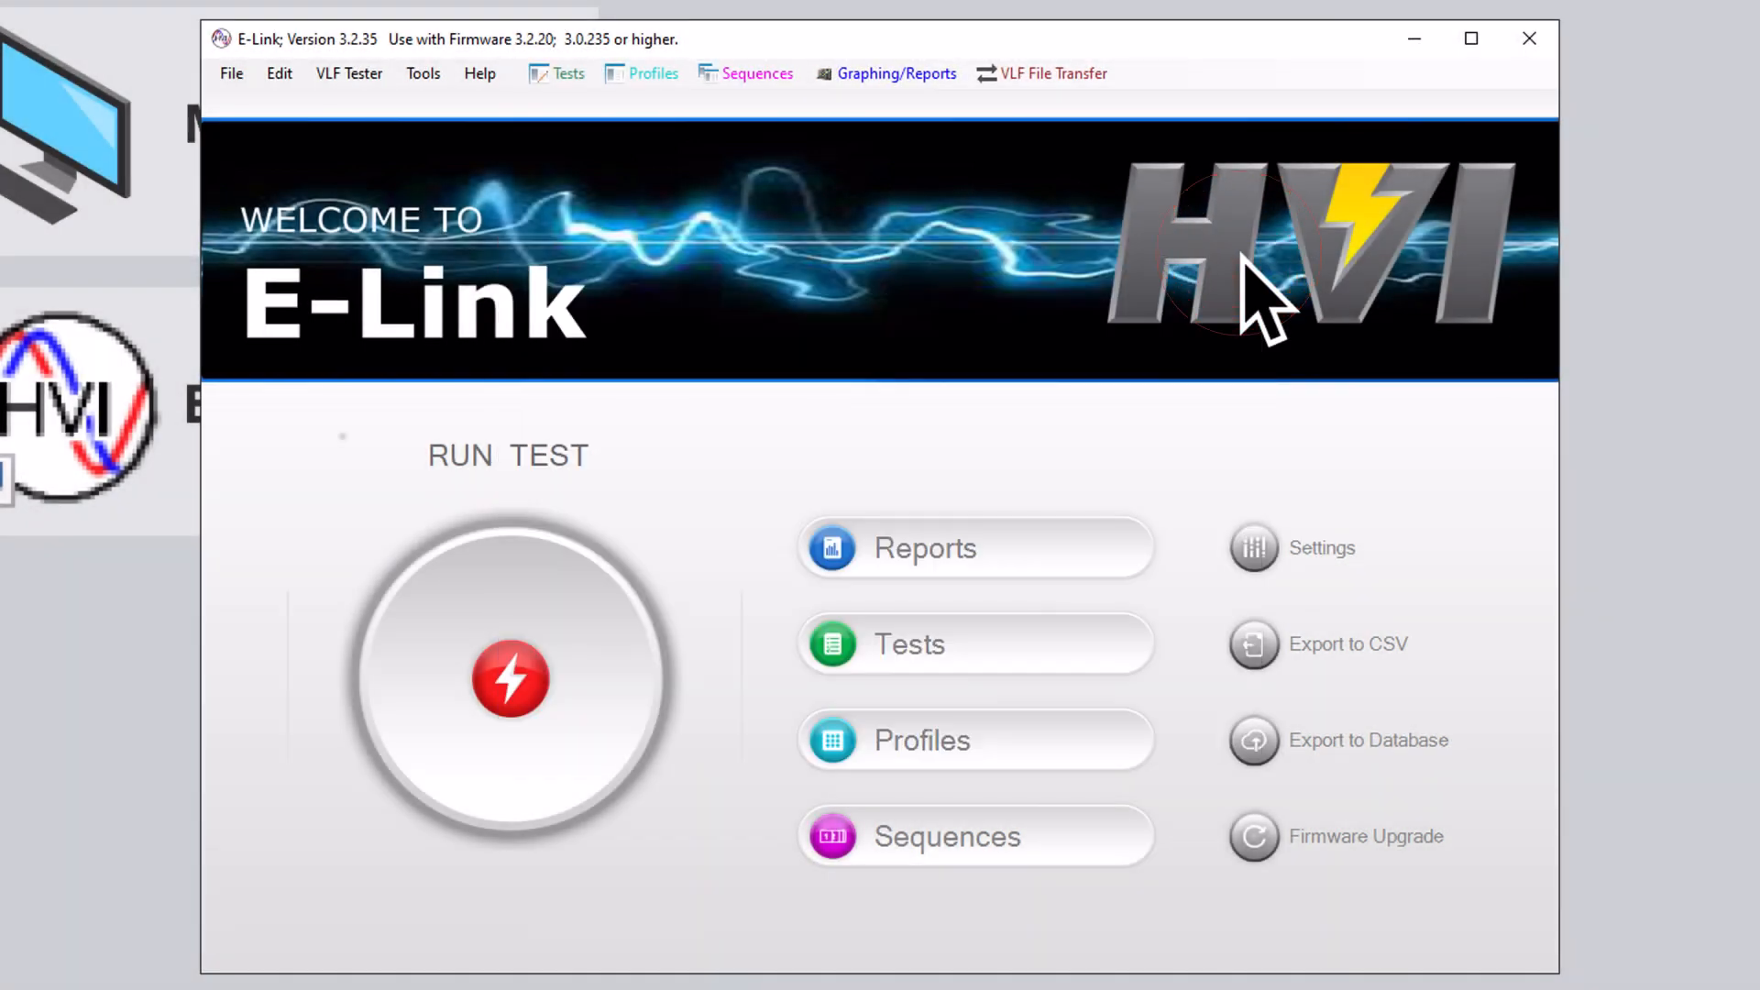
mouse_move(1528, 434)
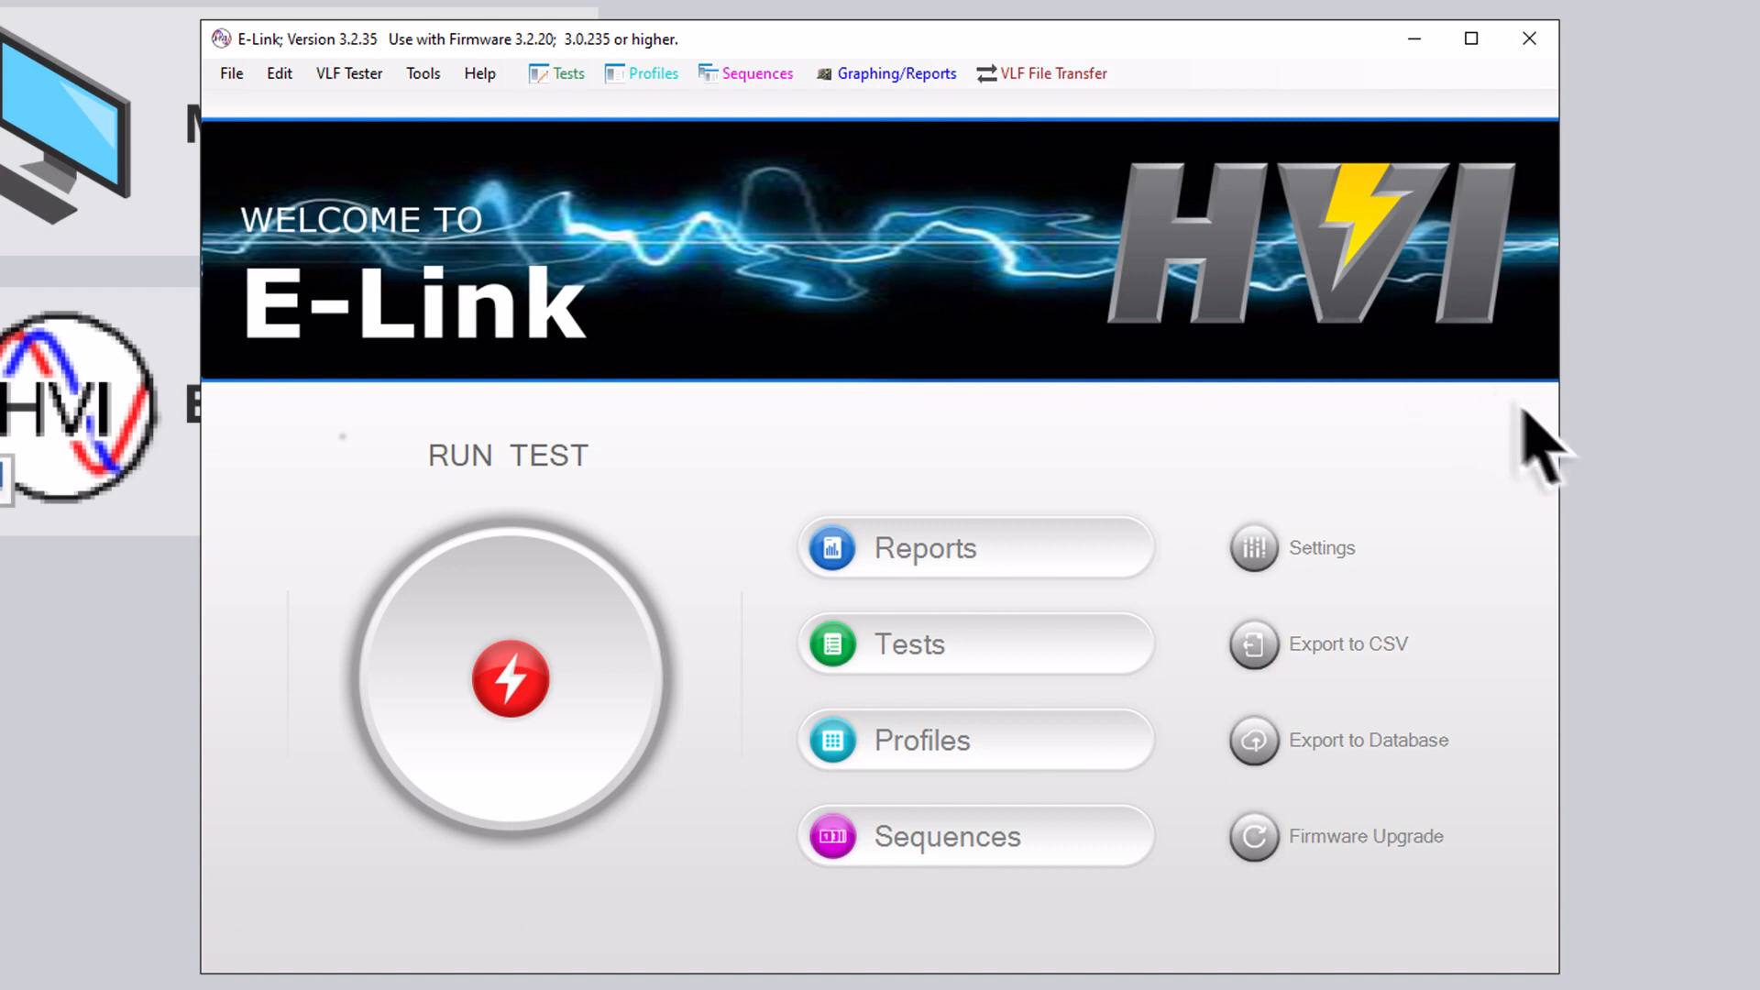